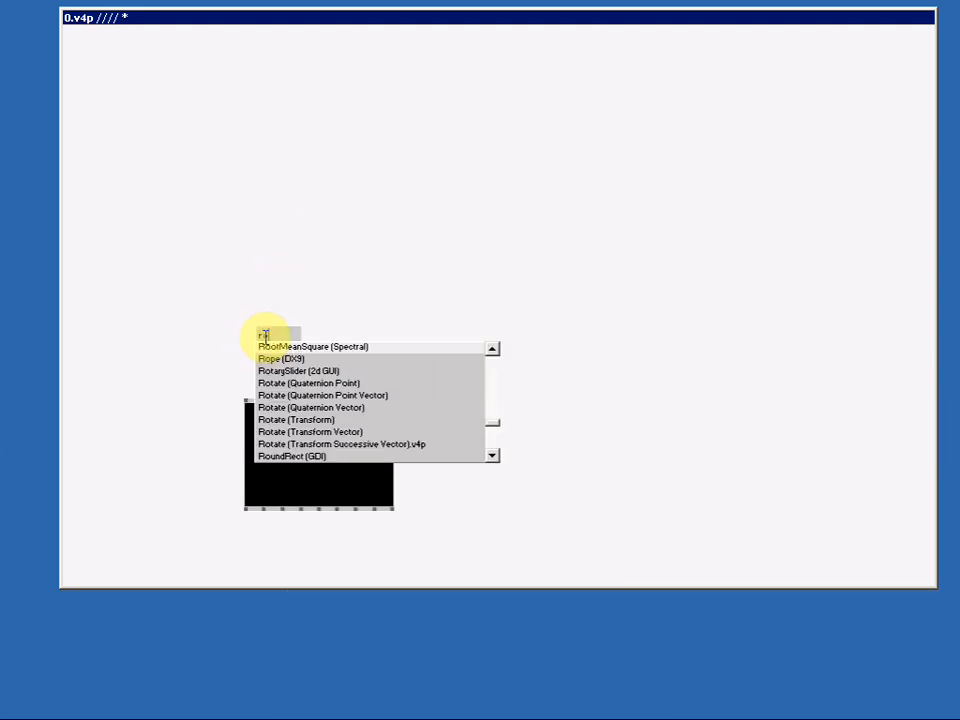
Create a Rope (DX9) node above the enlarged renderer
click(269, 359)
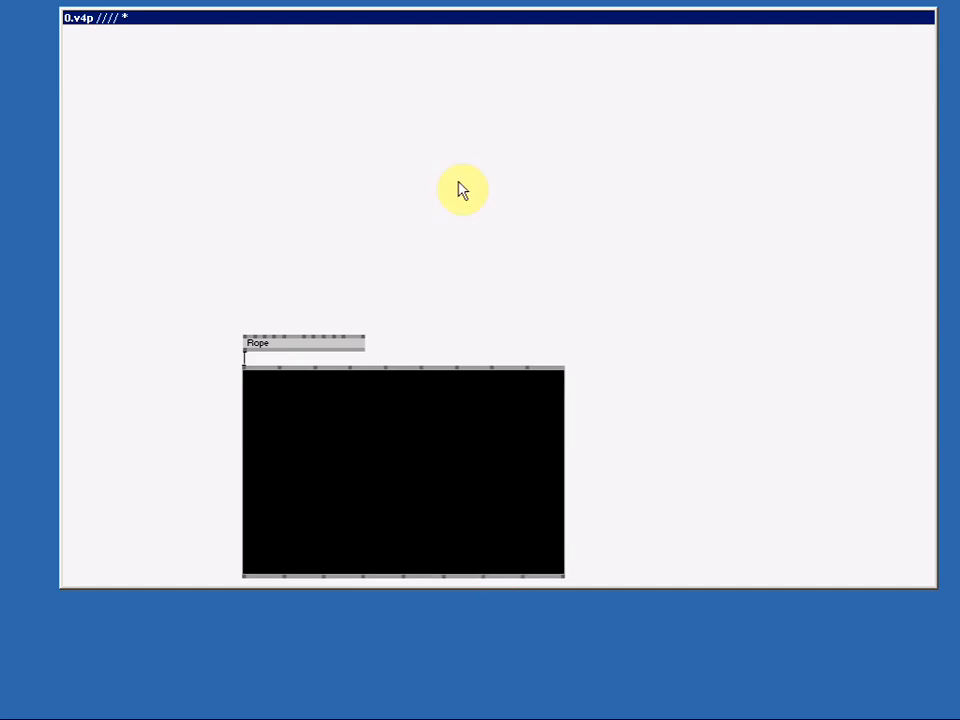
mouse_move(307, 305)
text(cir)
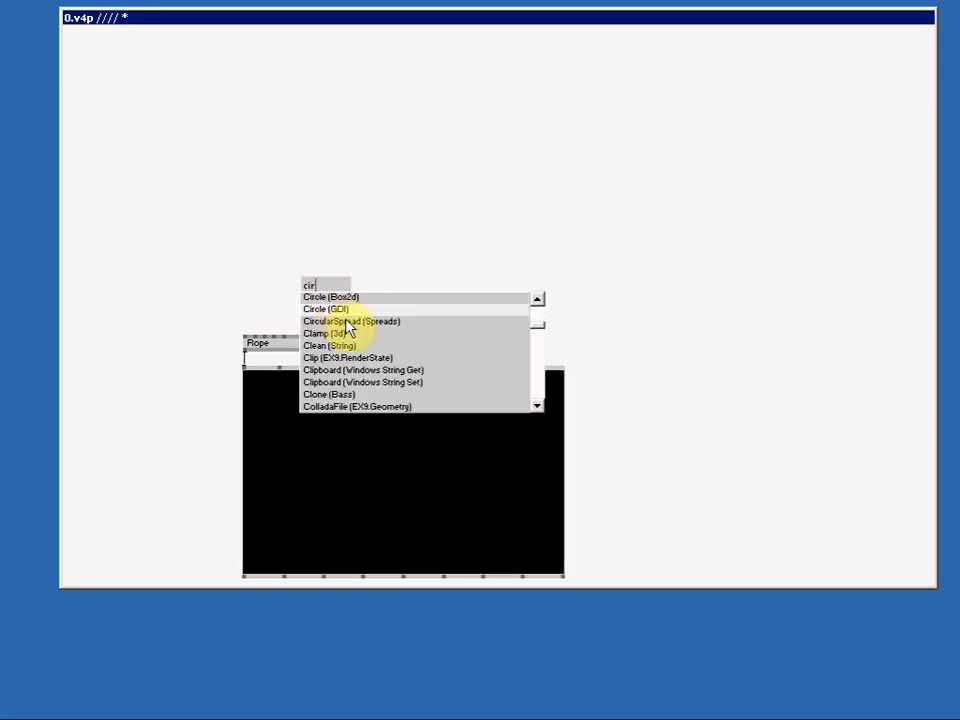
Add CircularSpread and a value box of 4, wired into the Rope
click(345, 321)
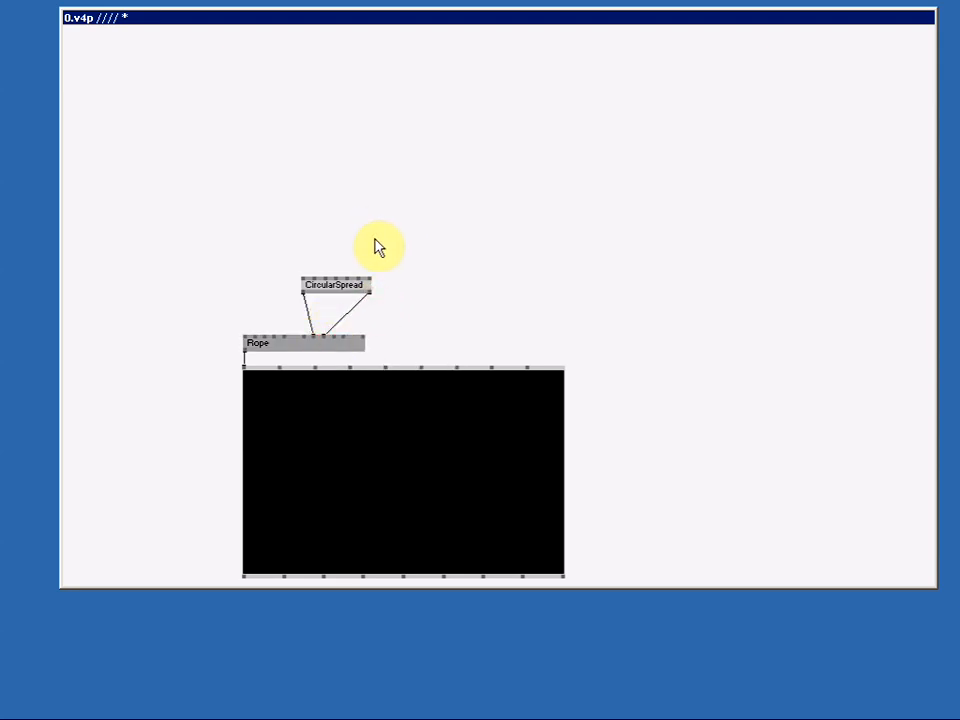
mouse_move(380, 245)
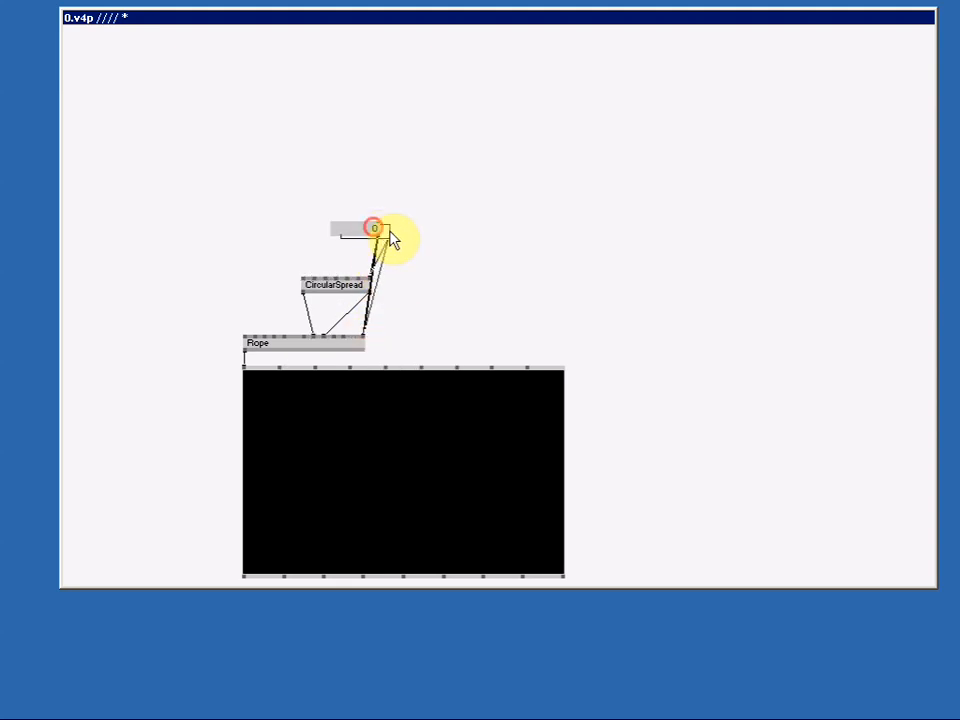
mouse_move(402, 237)
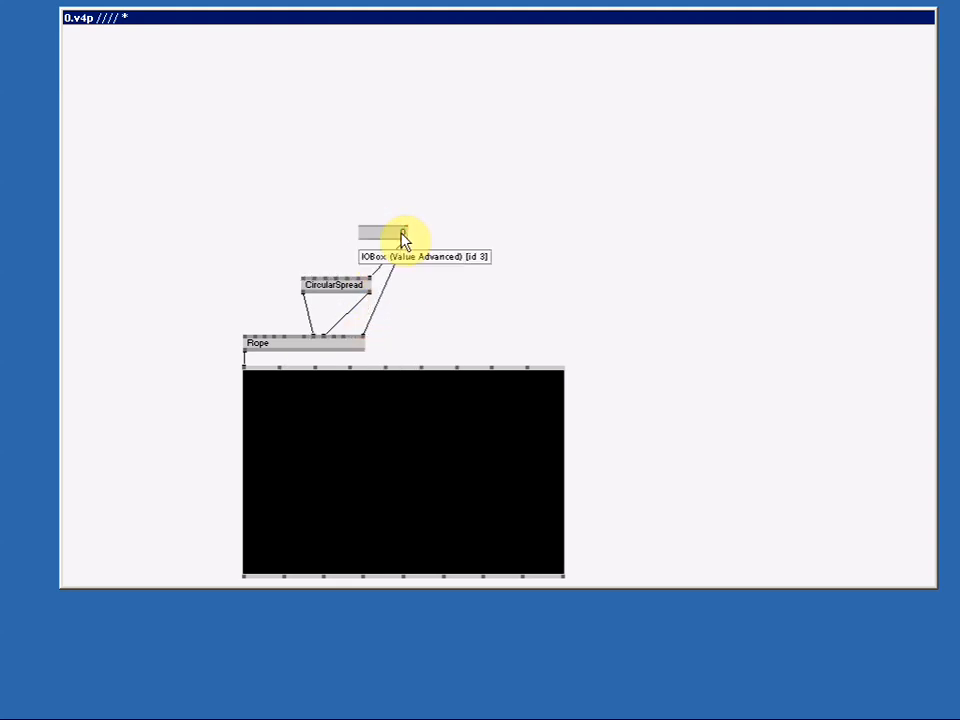
text(4)
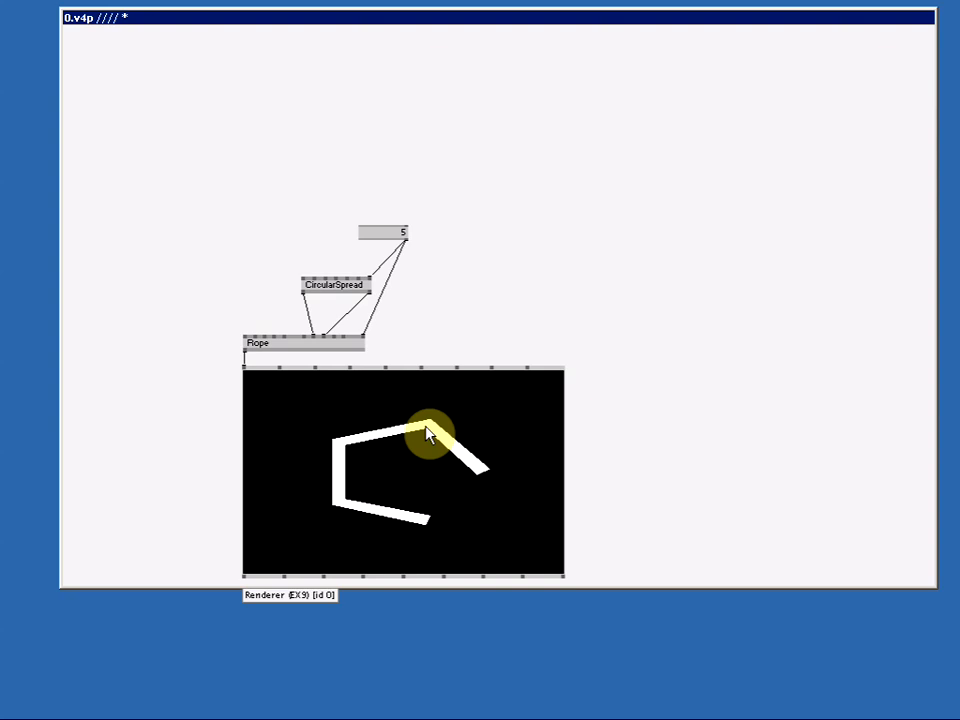
drag(427, 433, 367, 456)
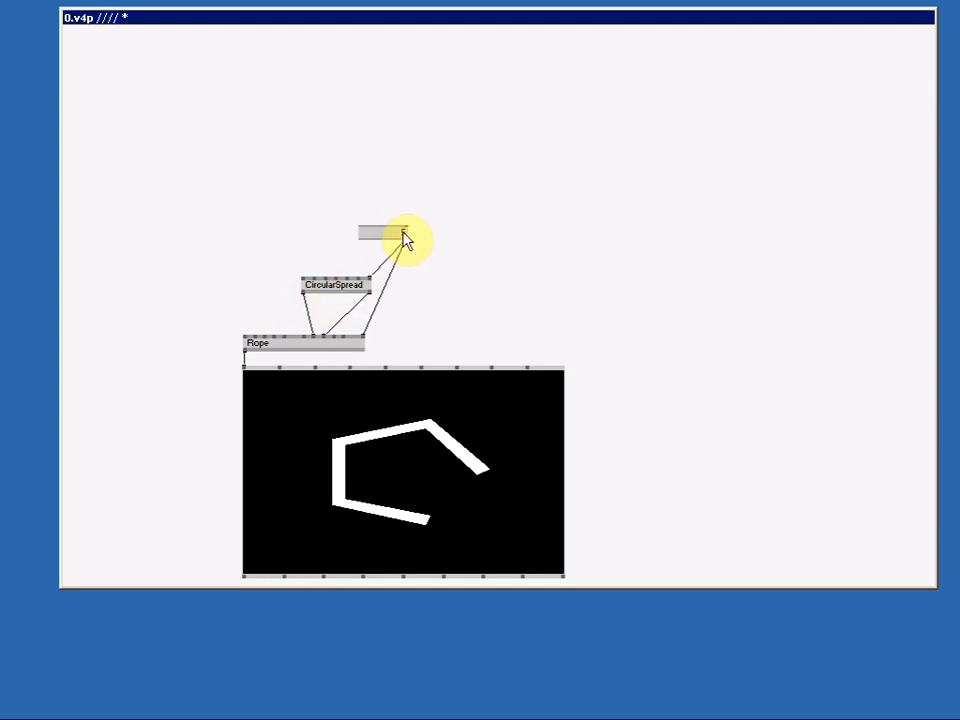
mouse_move(403, 238)
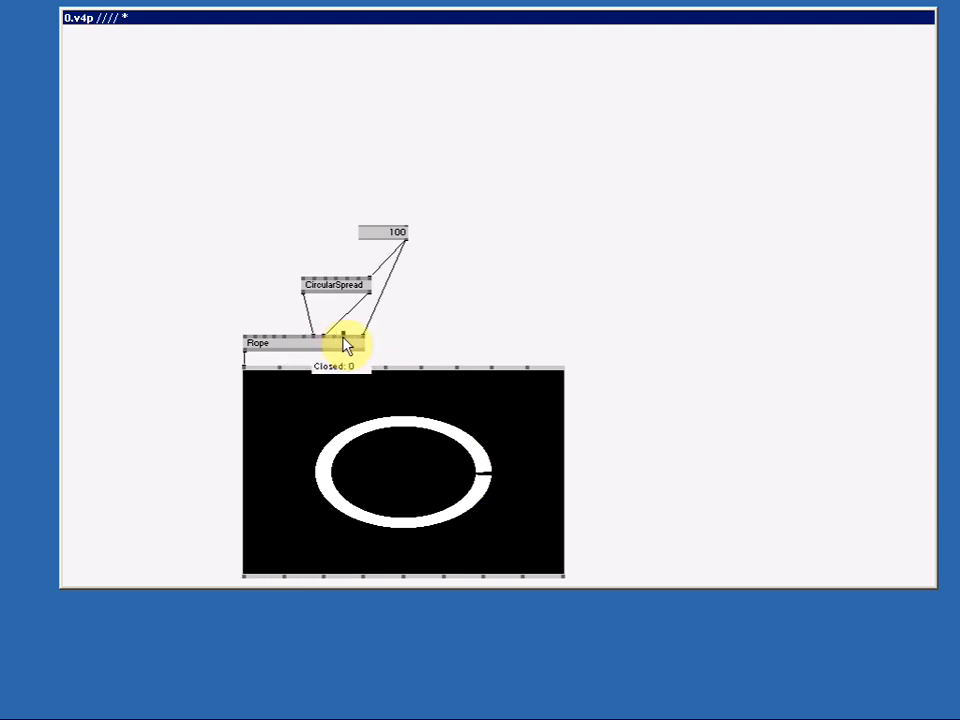
Set the Rope to Closed so the 100-point ring forms a loop
click(341, 340)
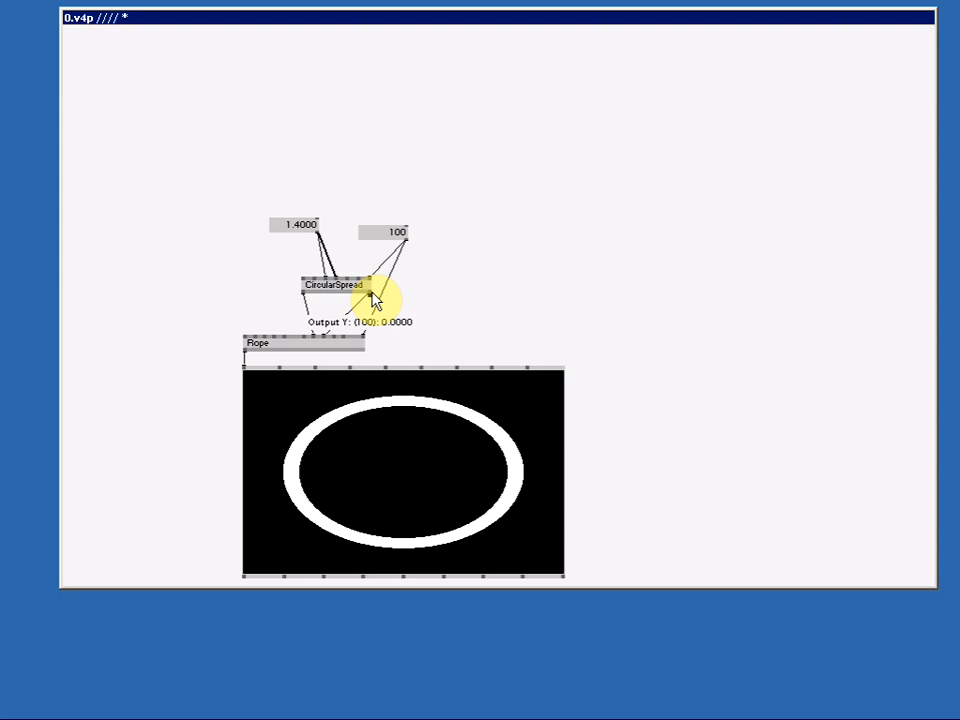
mouse_move(311, 298)
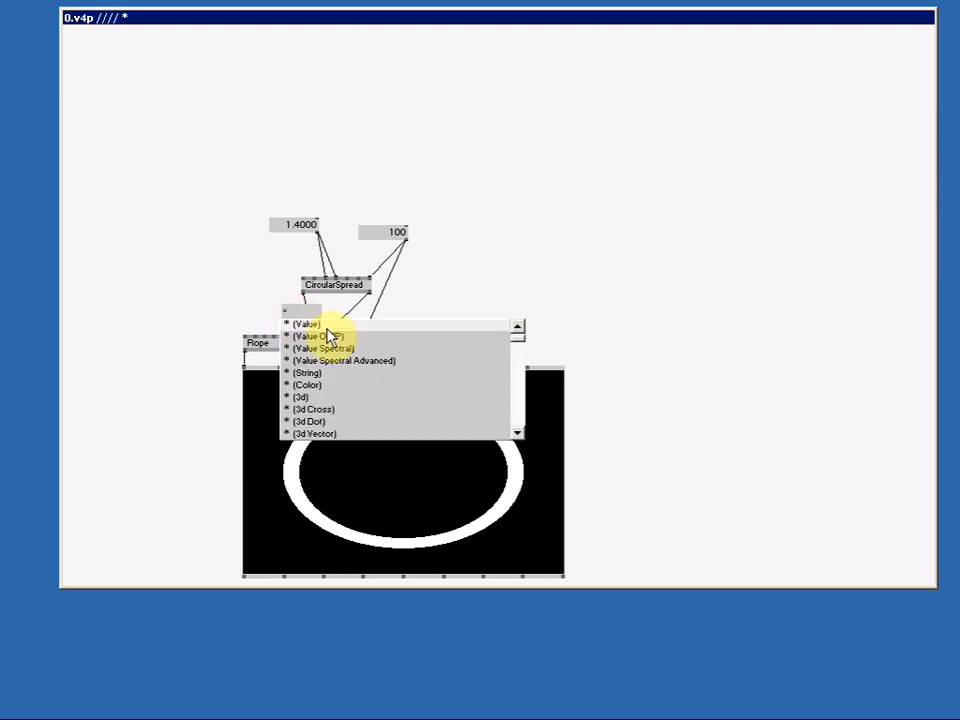
mouse_move(330, 328)
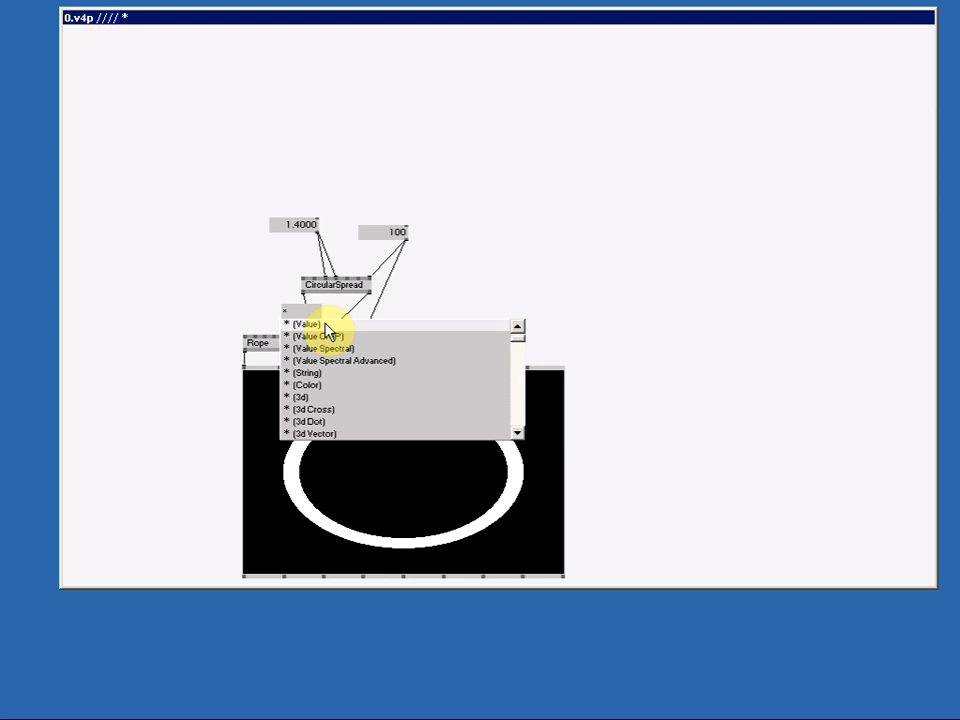
Create a * (Value) multiply node between CircularSpread and Rope
click(306, 323)
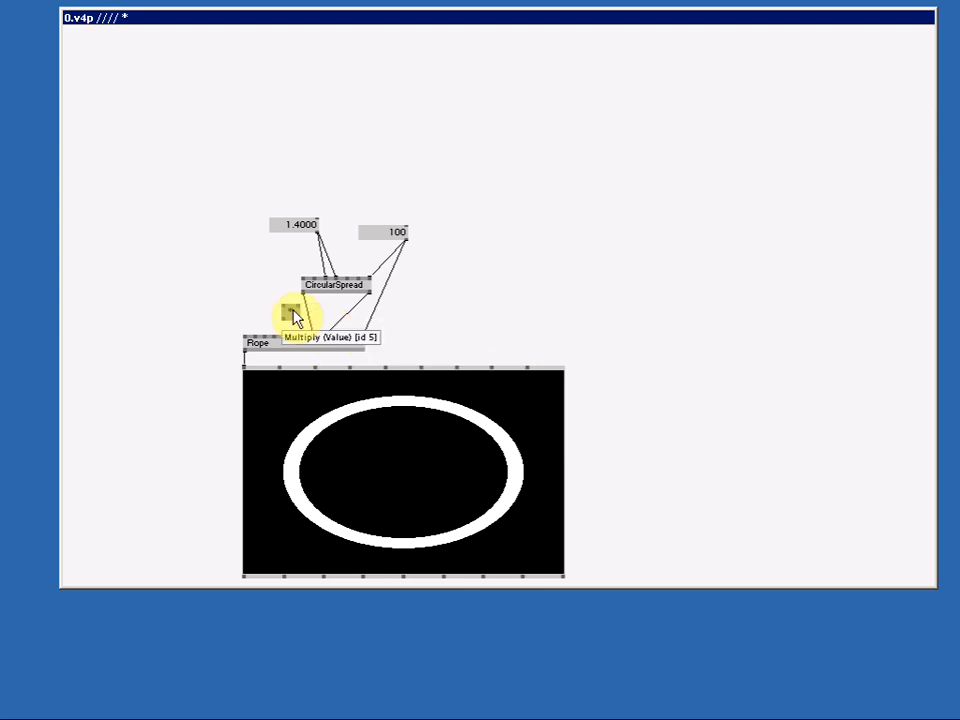
mouse_move(309, 294)
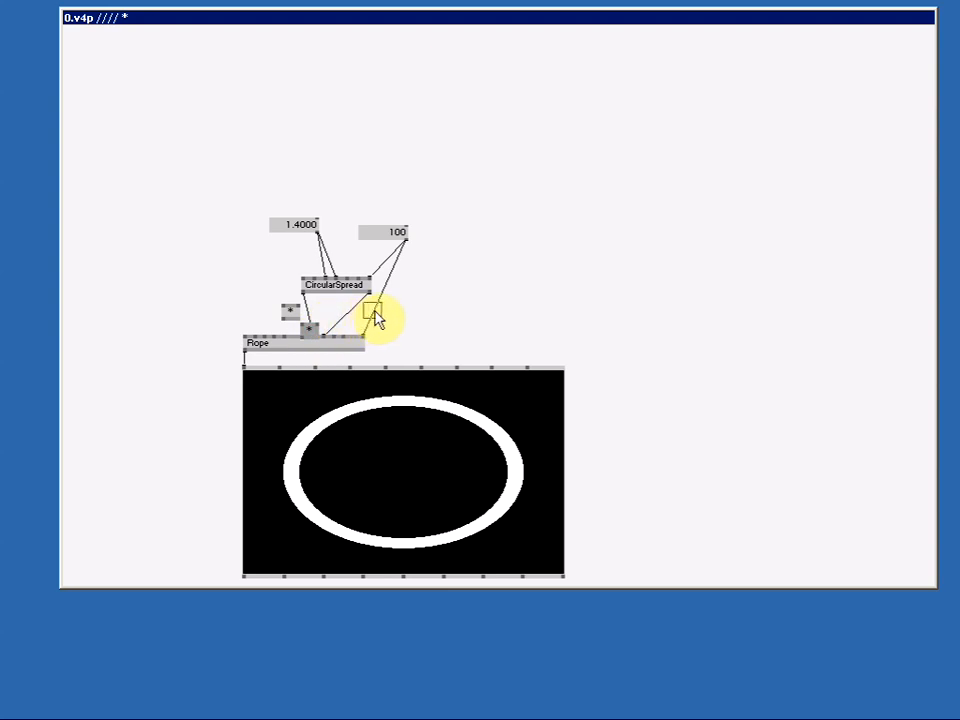
mouse_move(372, 300)
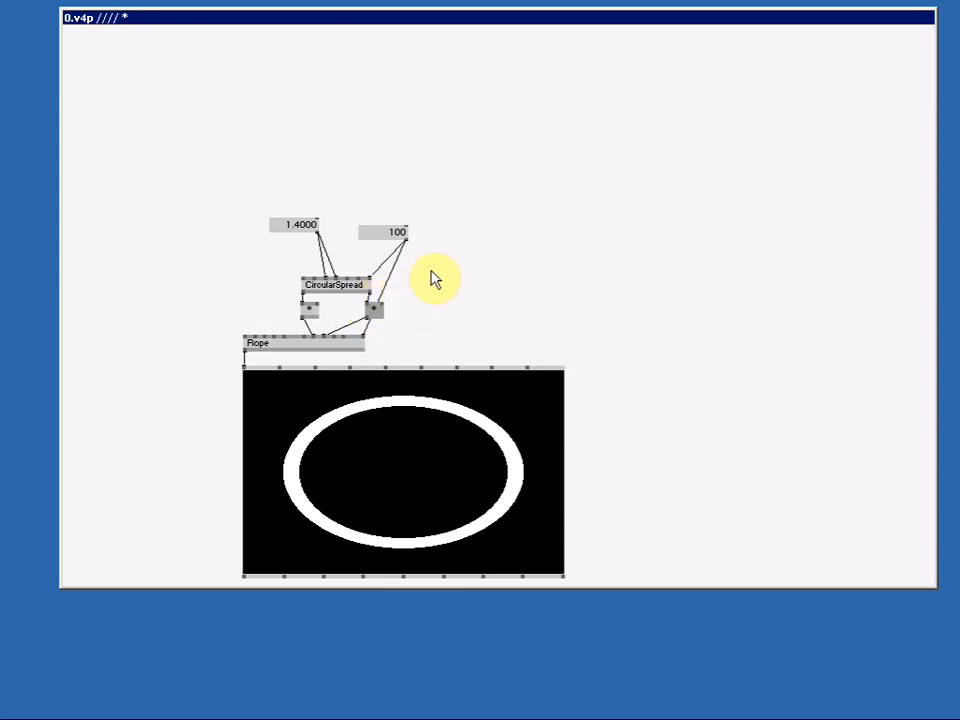
mouse_move(455, 262)
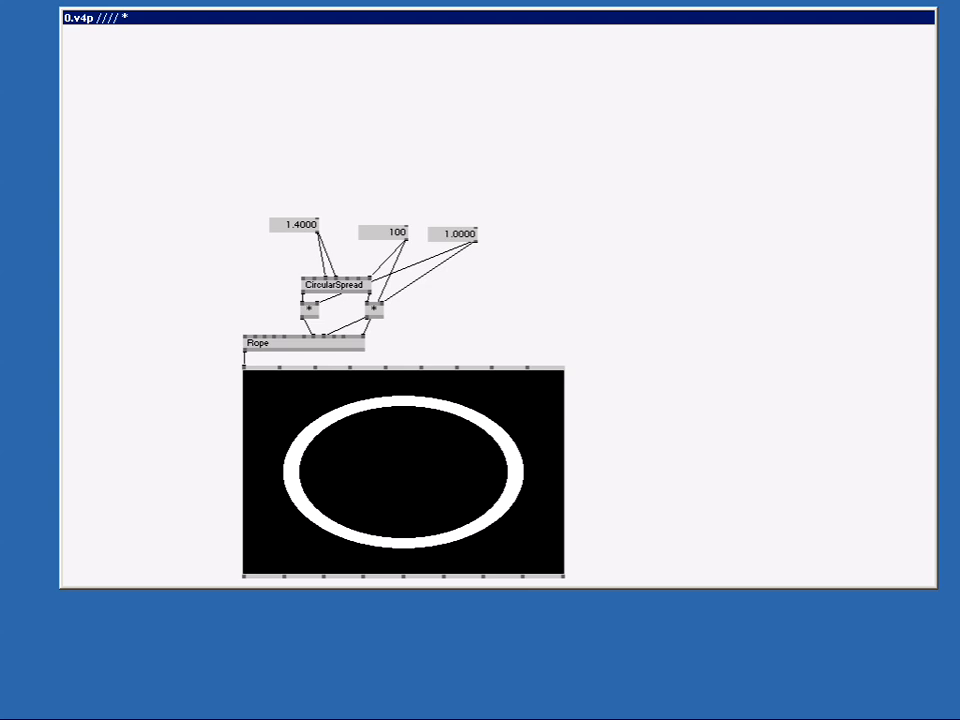
mouse_move(448, 224)
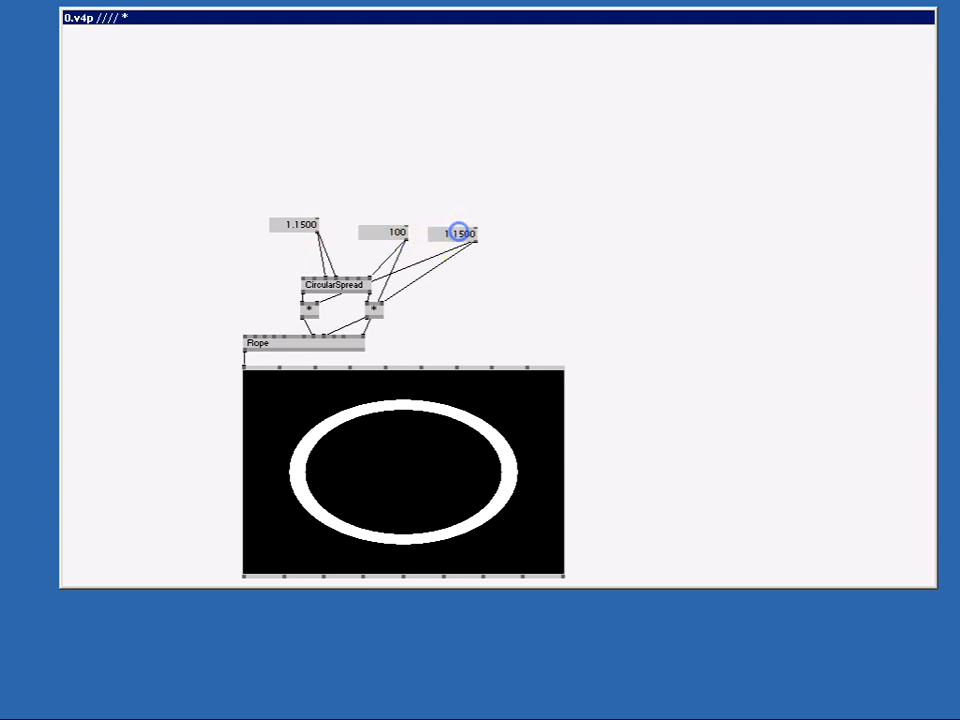
Lower the shared multiplier value box to 1.12
drag(458, 233, 478, 250)
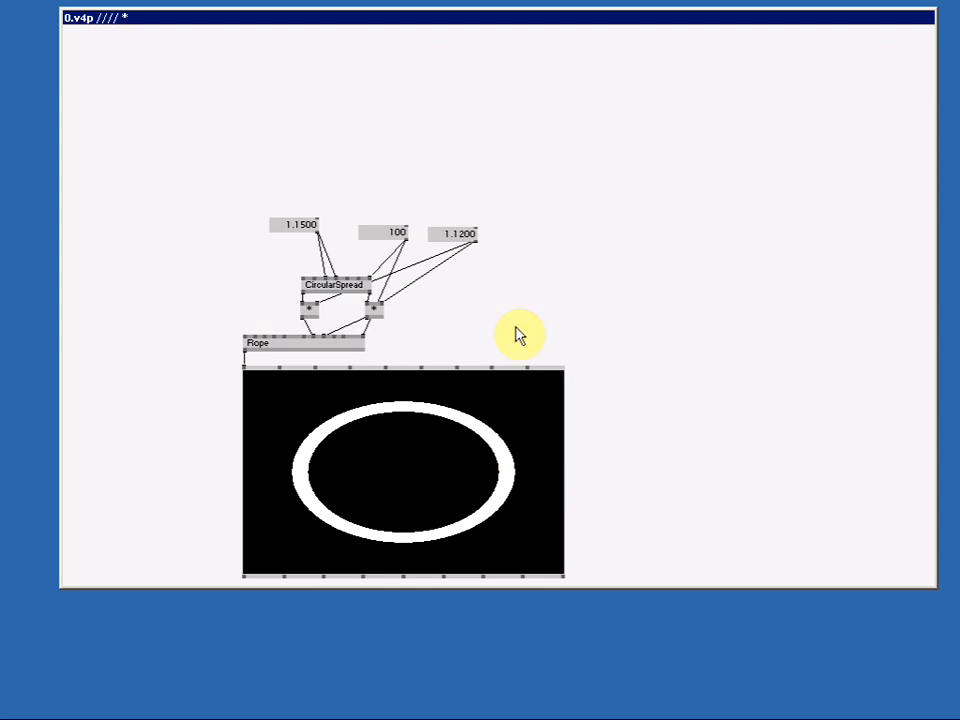
mouse_move(336, 352)
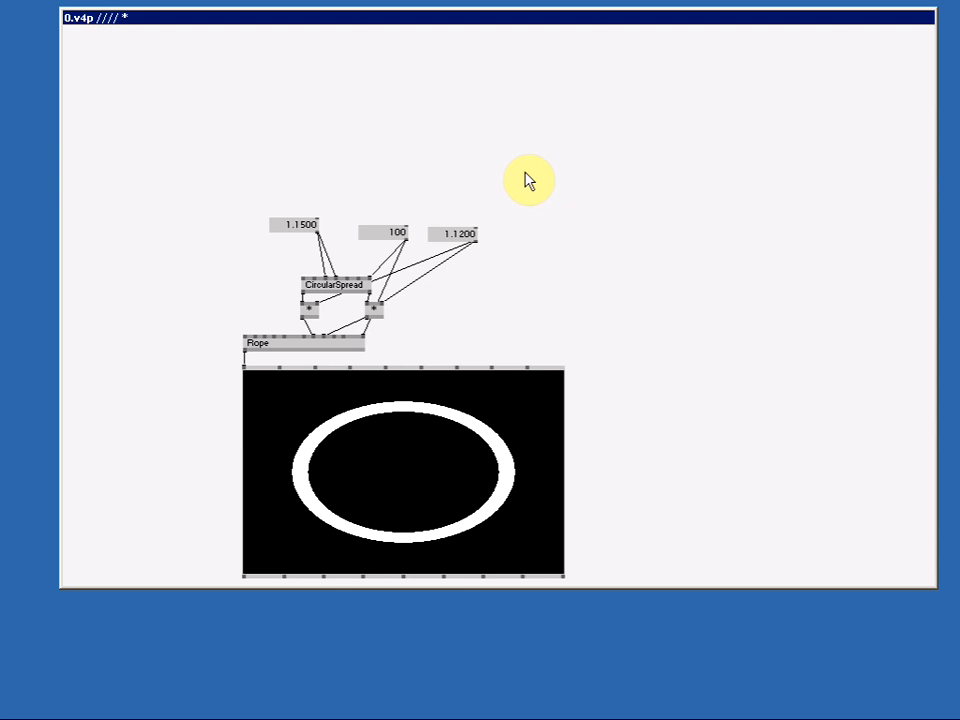
mouse_move(465, 197)
text(R)
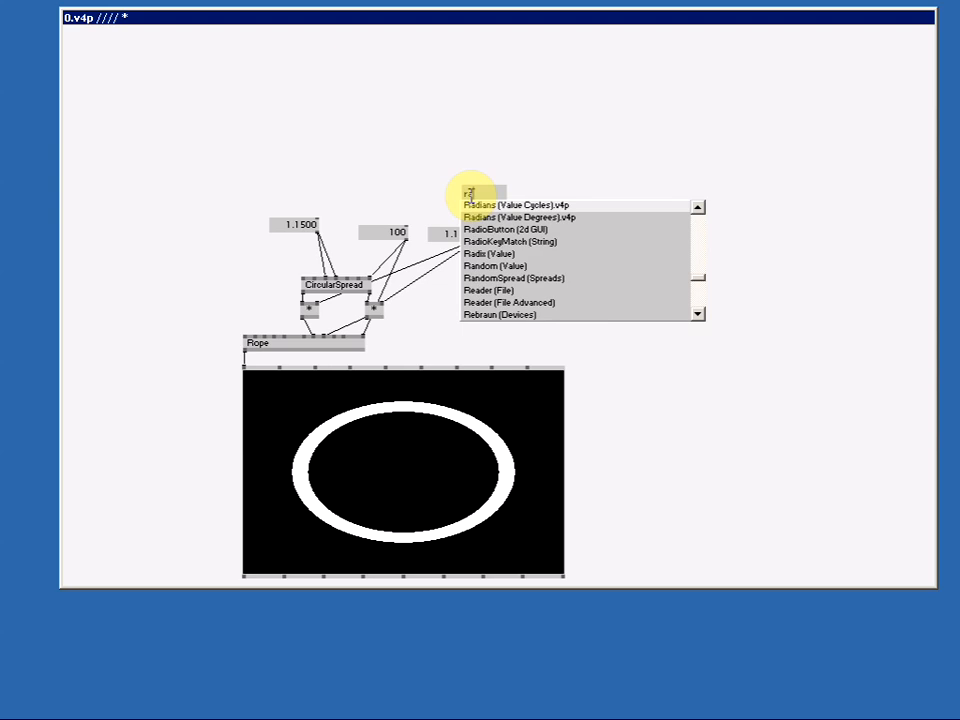
Create a RandomSpread (Spreads) node to drive the multiplier box
click(525, 277)
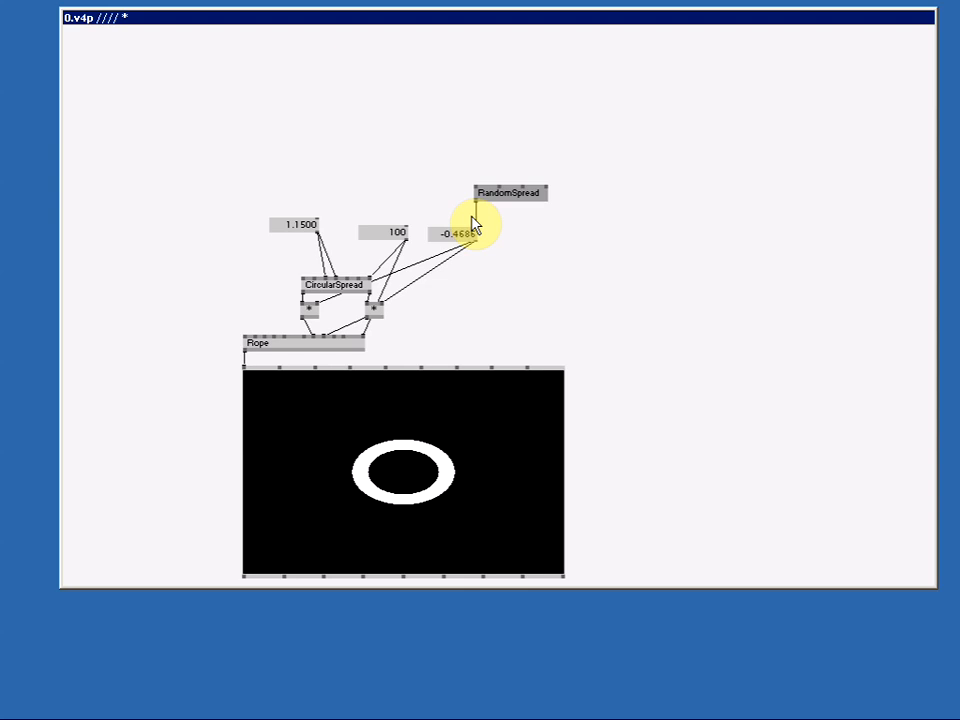
mouse_move(380, 313)
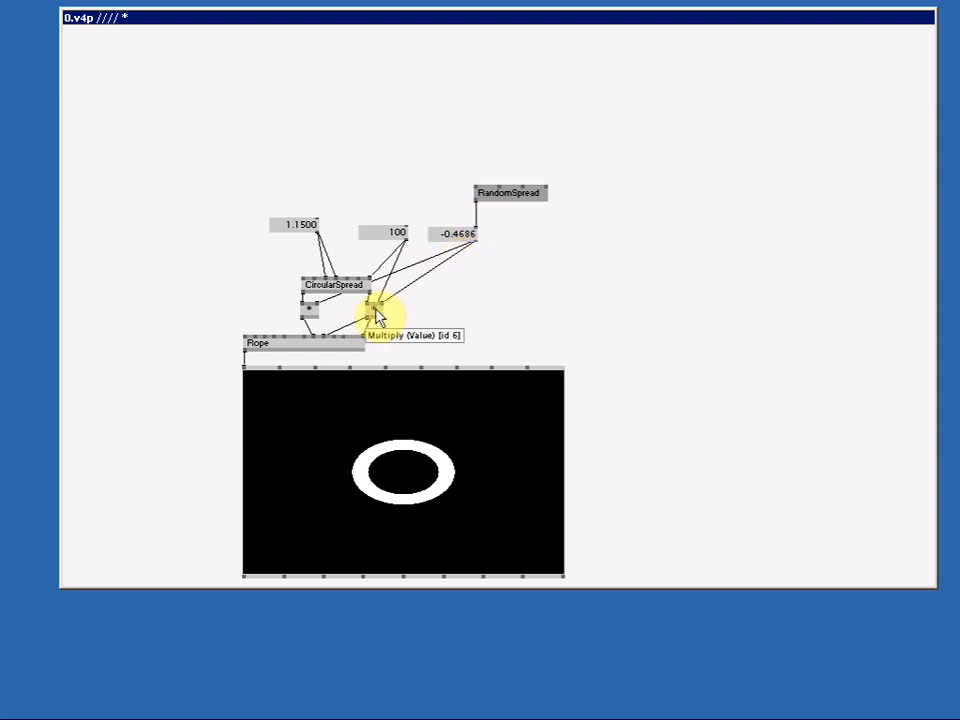
mouse_move(467, 222)
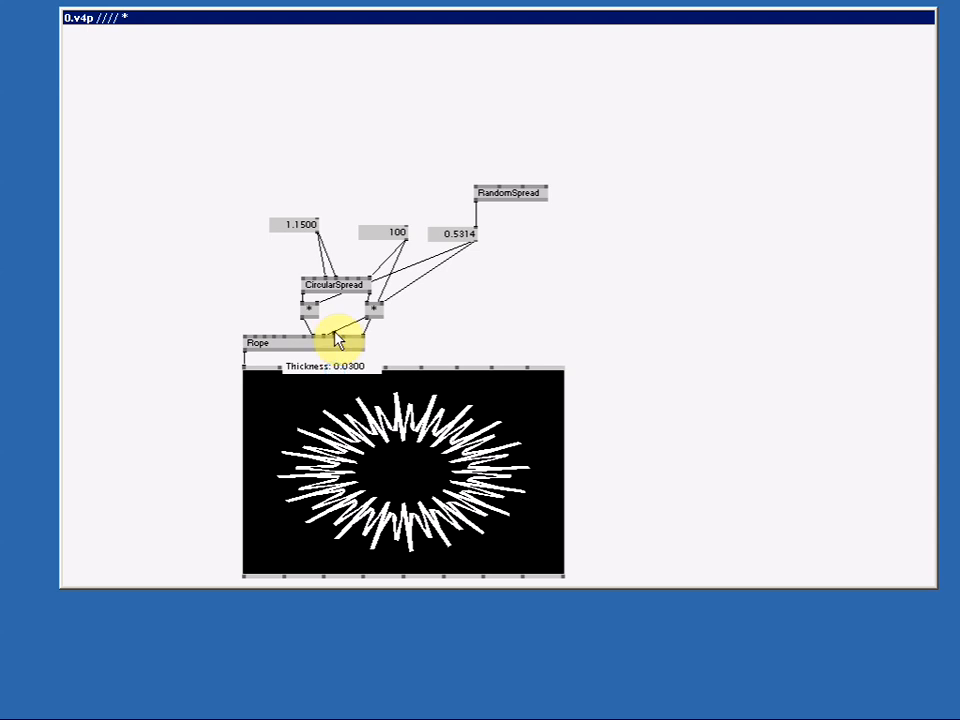
mouse_move(500, 263)
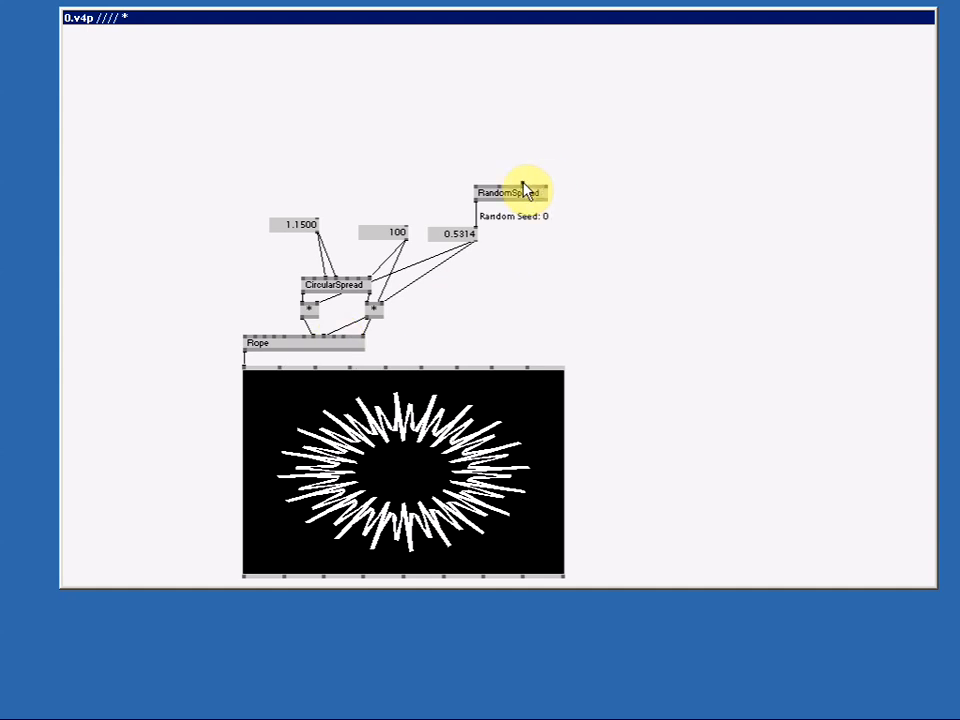
mouse_move(533, 185)
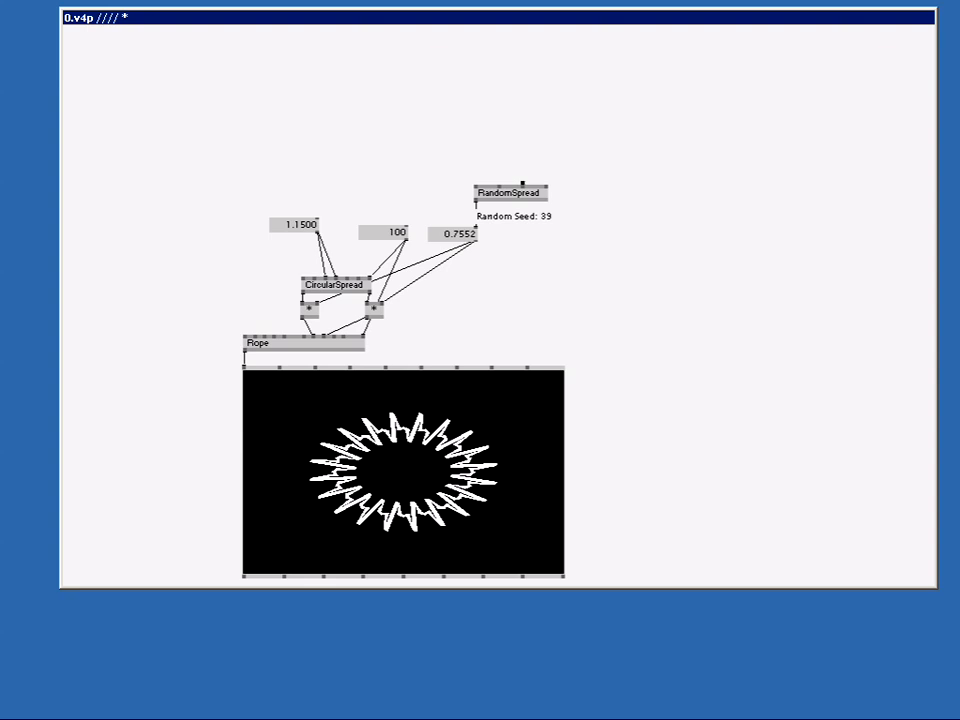
Change RandomSpread's random seed, then add a Random (Value) node
click(509, 192)
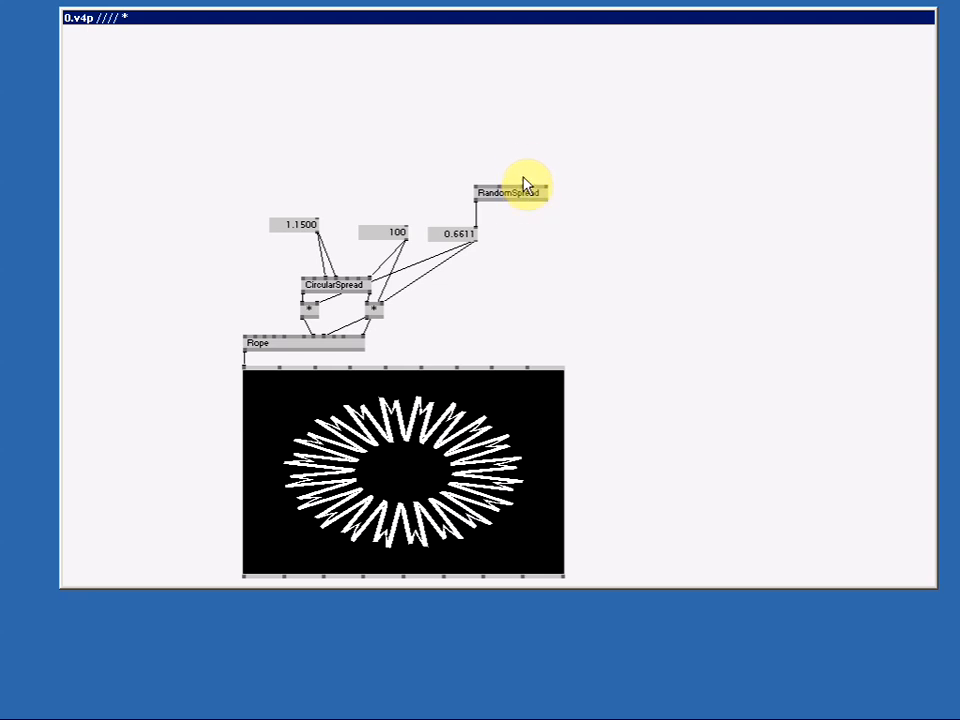
mouse_move(528, 163)
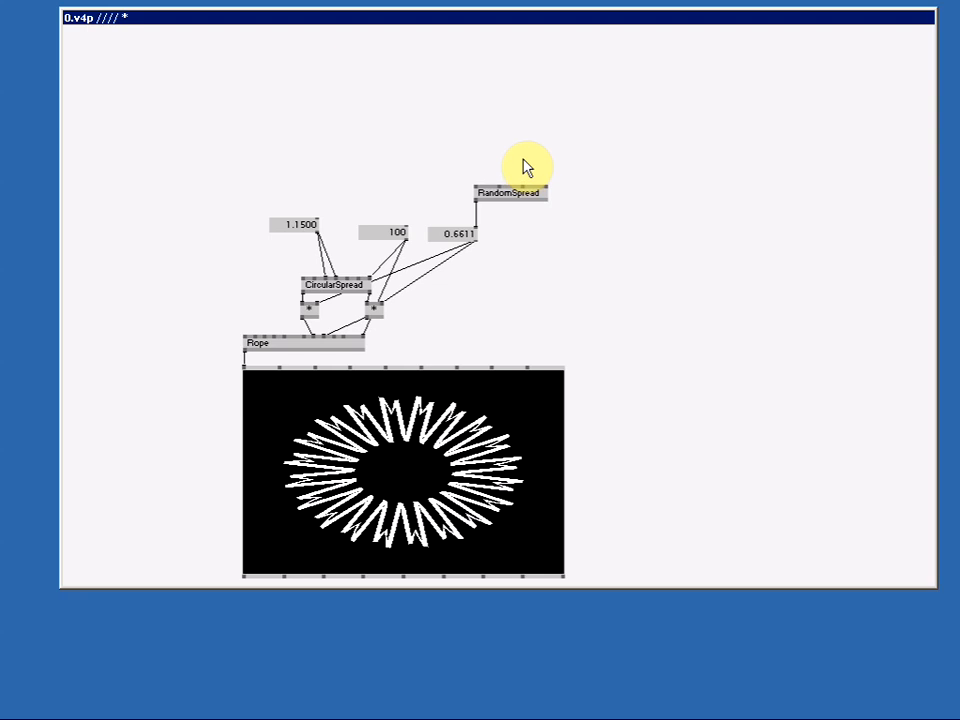
double_click(510, 193)
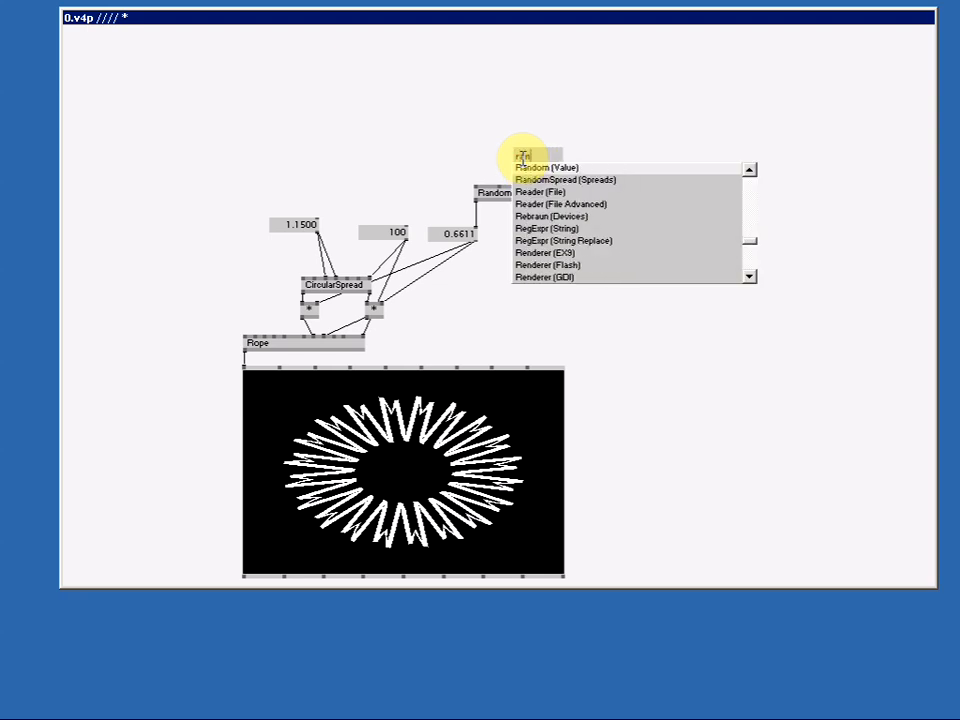
click(538, 166)
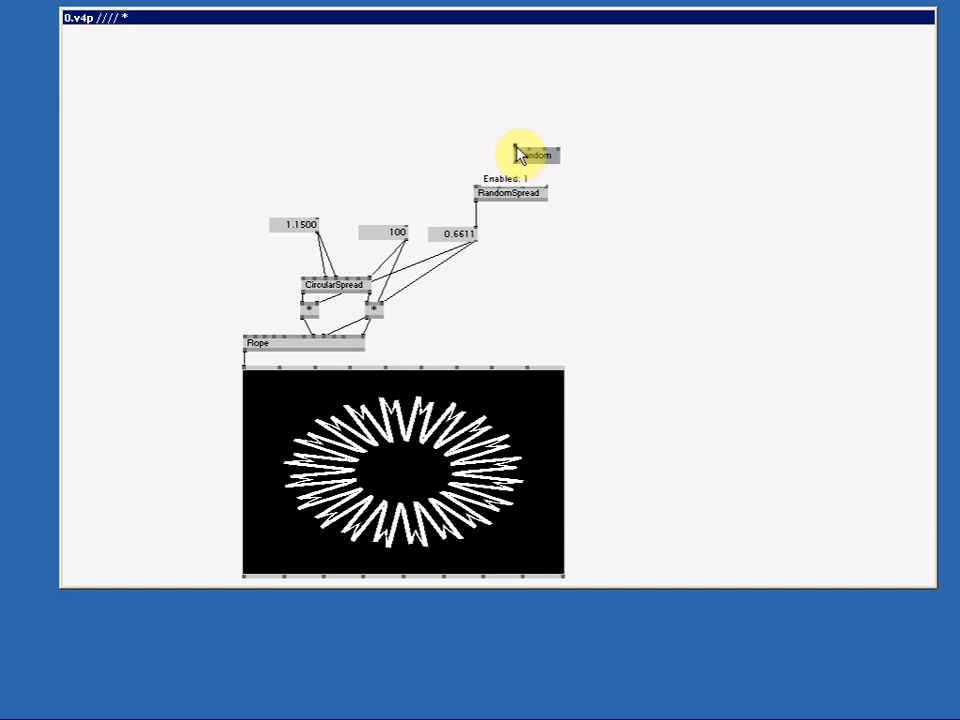
Wire the Random node's output into RandomSpread's Enabled input
click(532, 155)
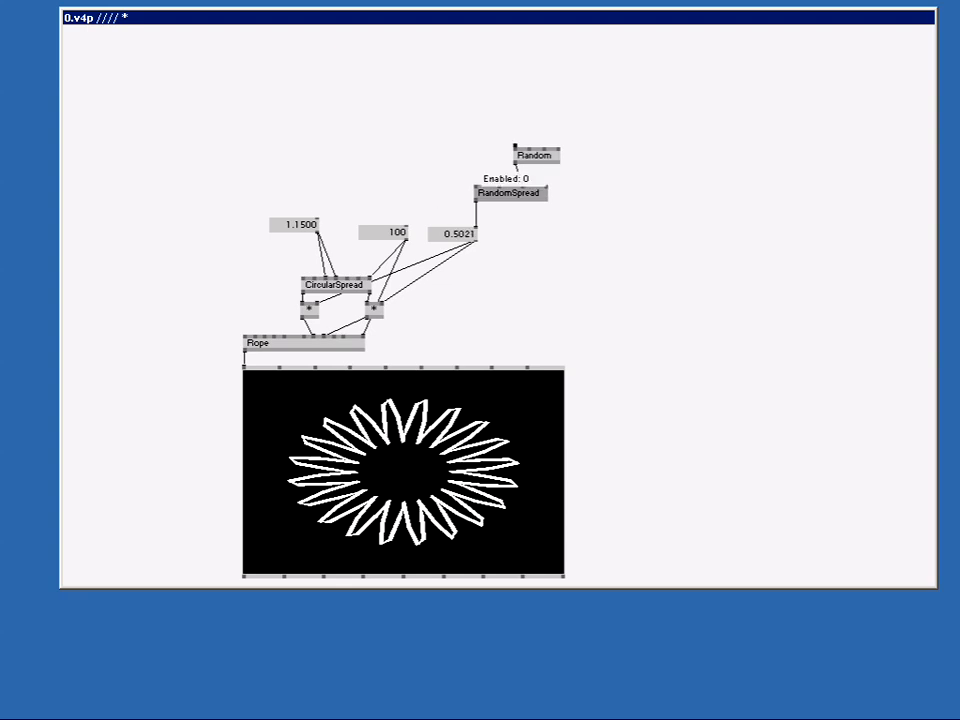
click(517, 156)
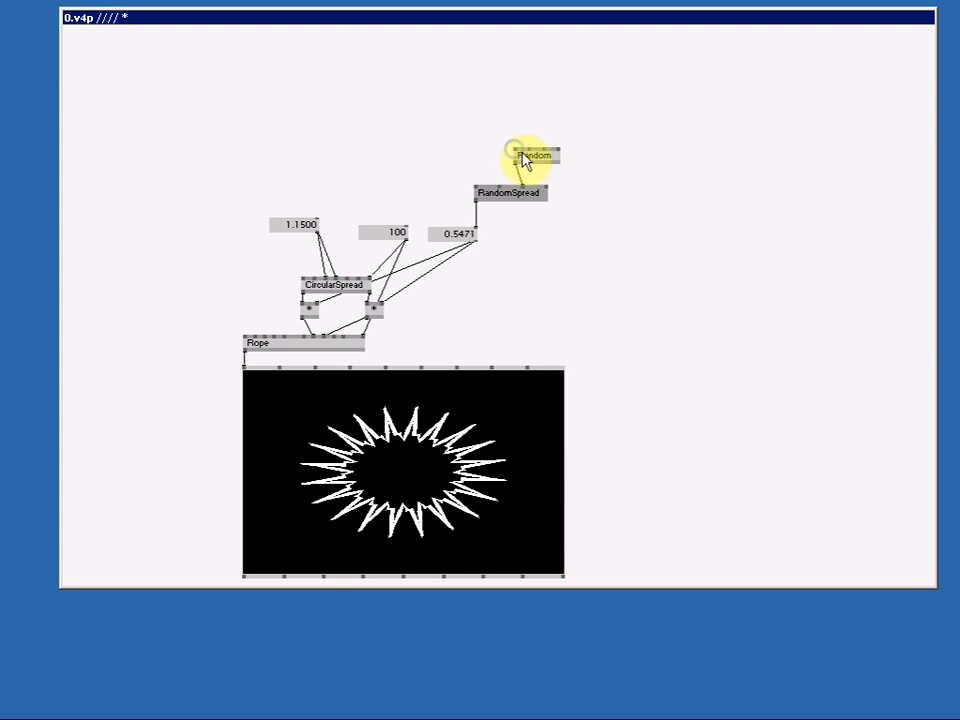
mouse_move(532, 160)
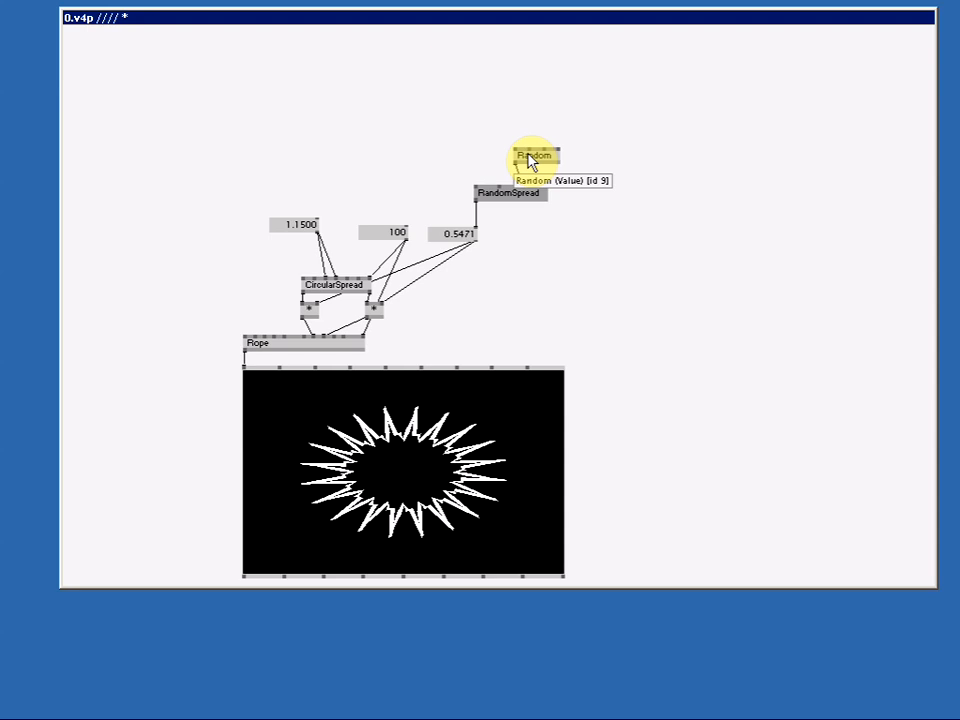
mouse_move(527, 198)
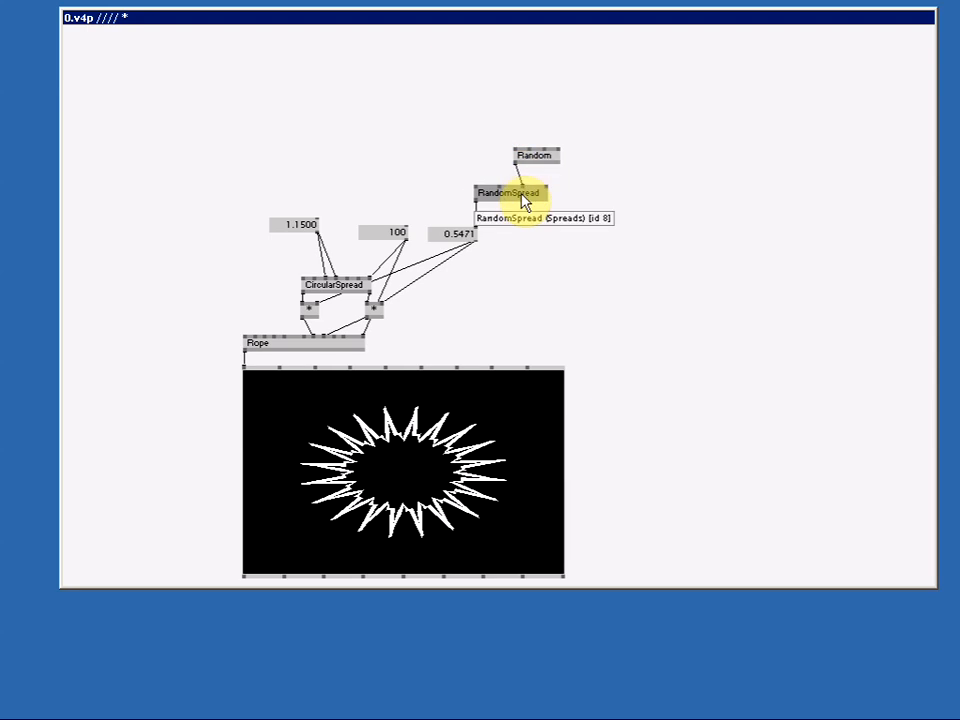
mouse_move(478, 248)
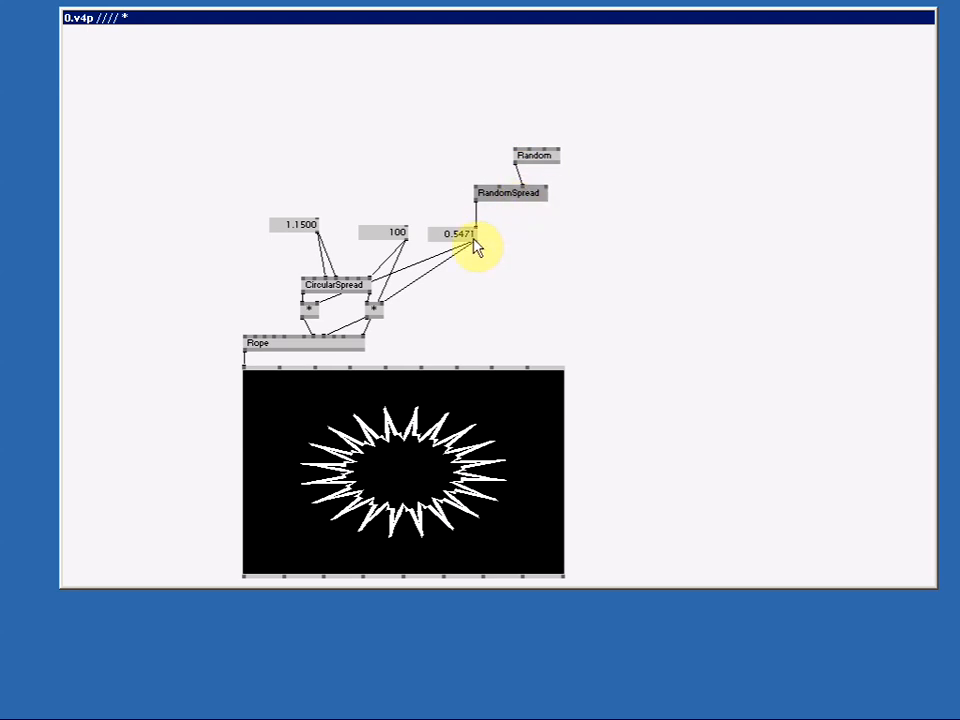
mouse_move(473, 240)
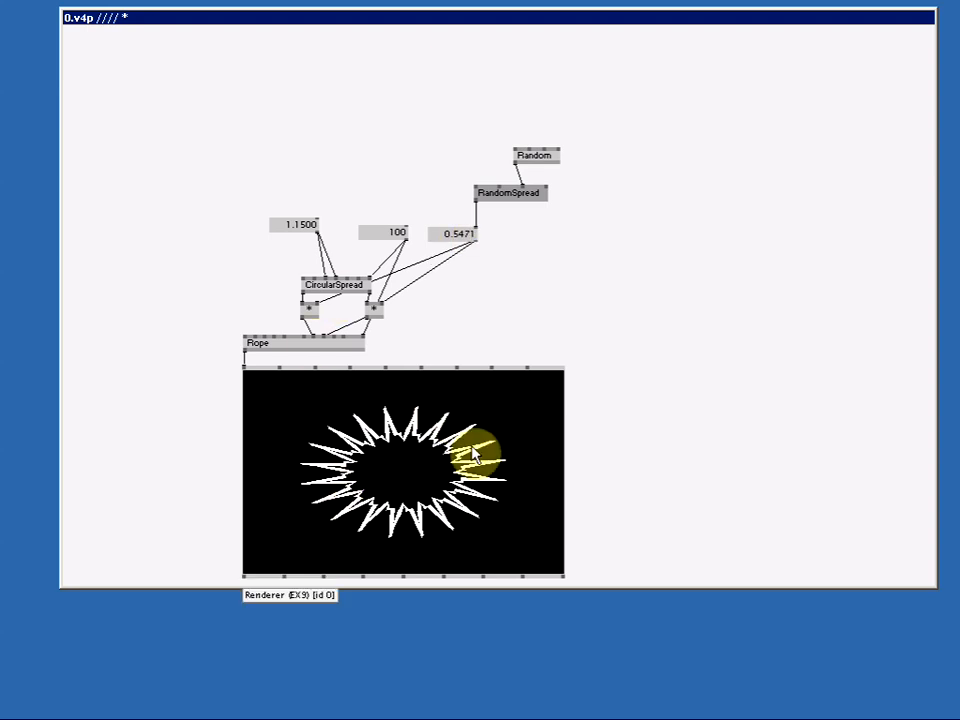
click(537, 156)
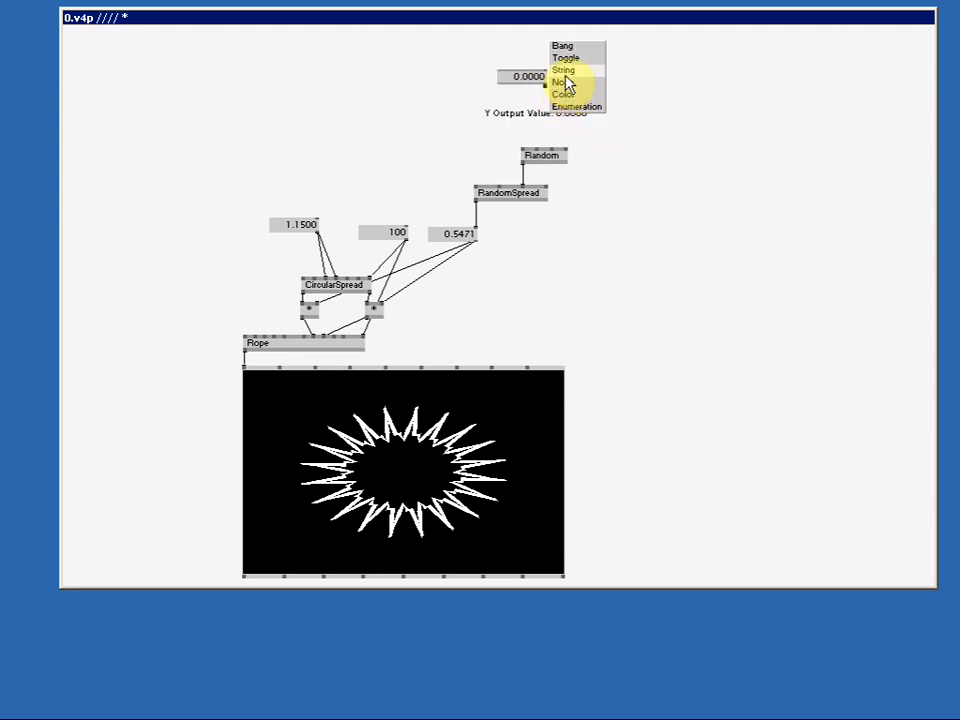
Turn the new value box above Random into a bang button
click(565, 57)
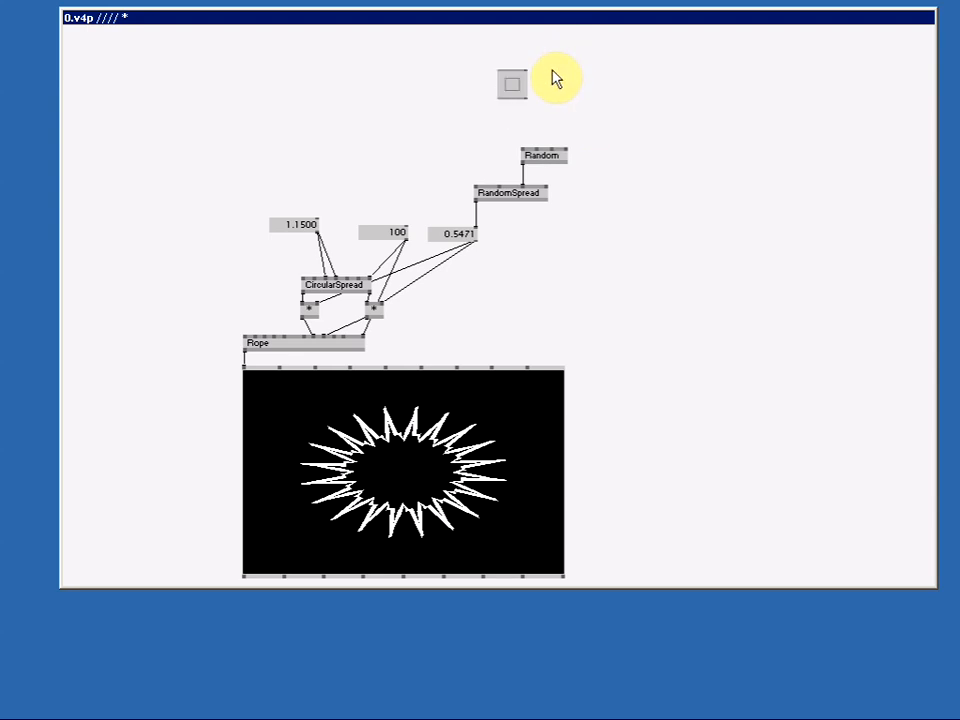
mouse_move(510, 92)
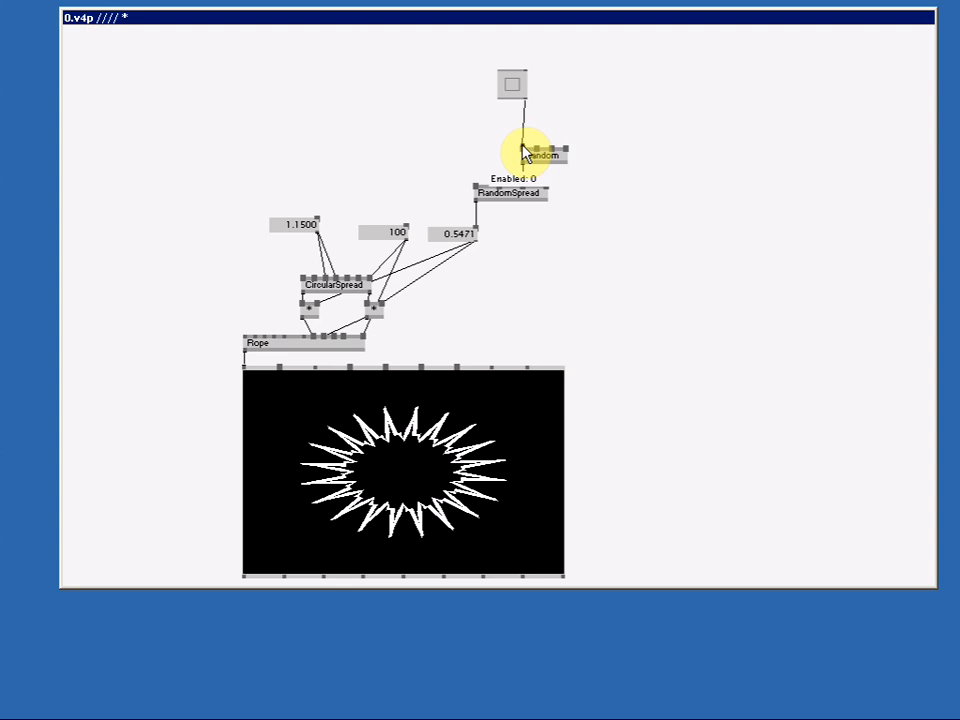
mouse_move(515, 95)
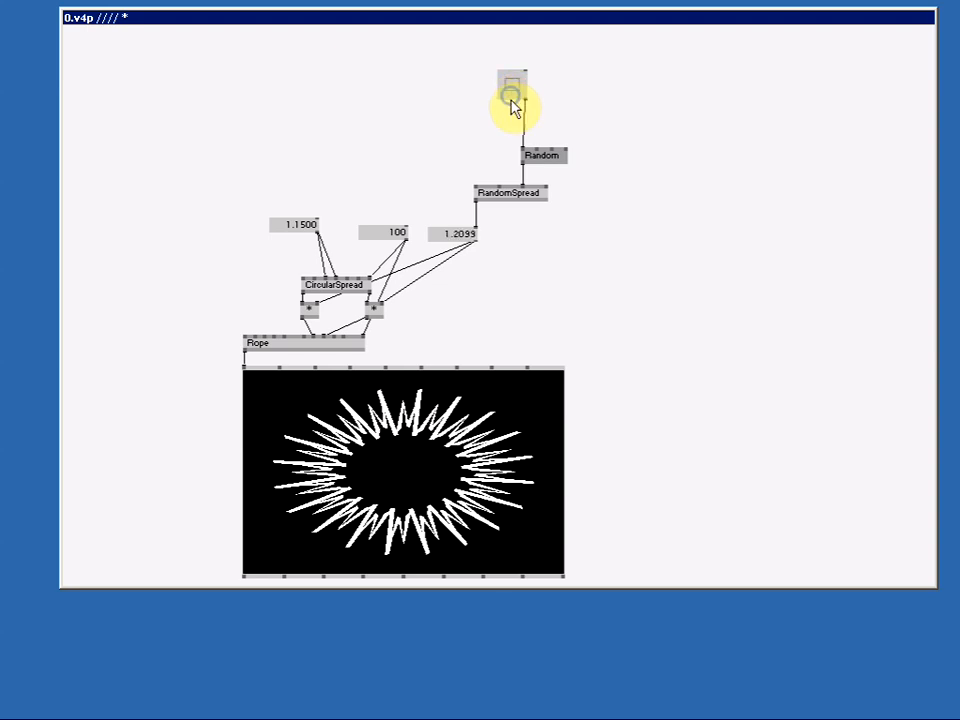
mouse_move(501, 224)
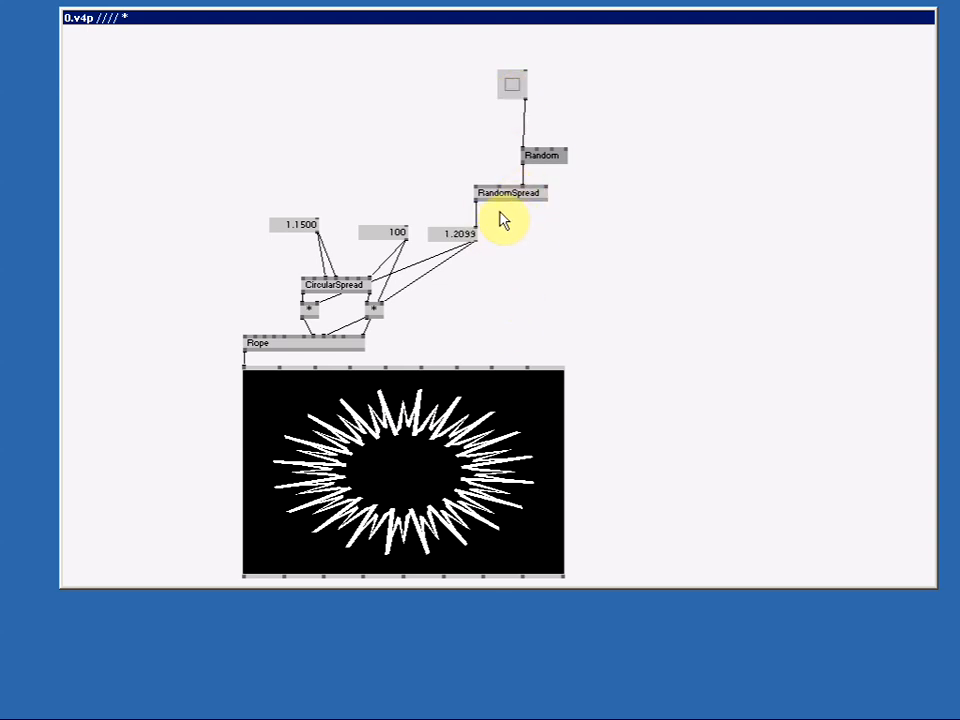
mouse_move(375, 357)
text(damper)
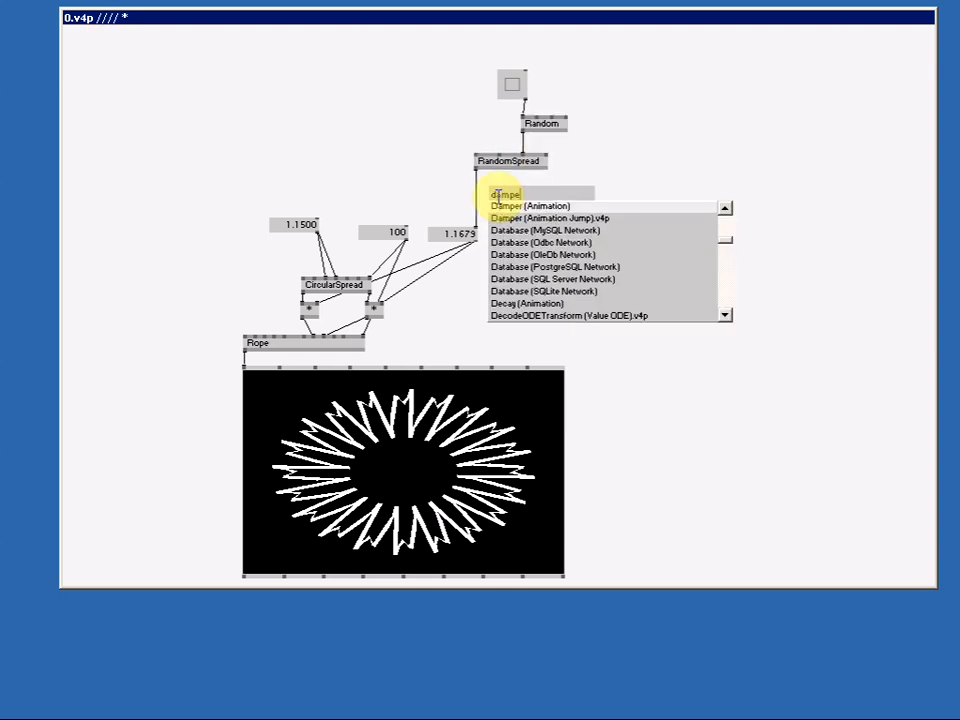
Insert a Damper (Animation) after RandomSpread and trigger the bang twice
click(495, 192)
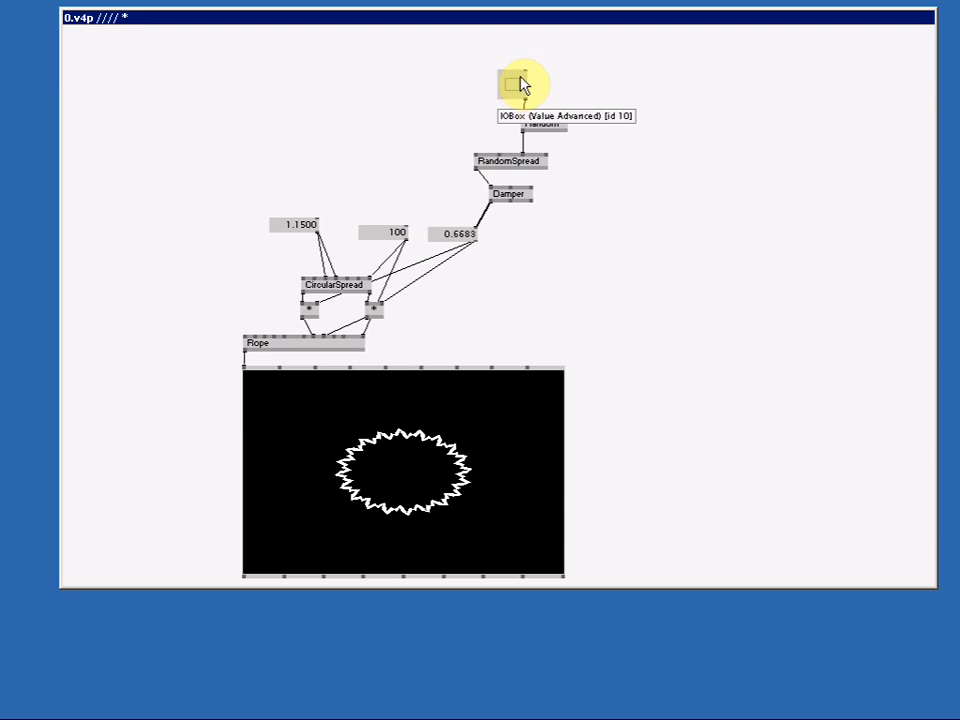
drag(512, 82, 512, 76)
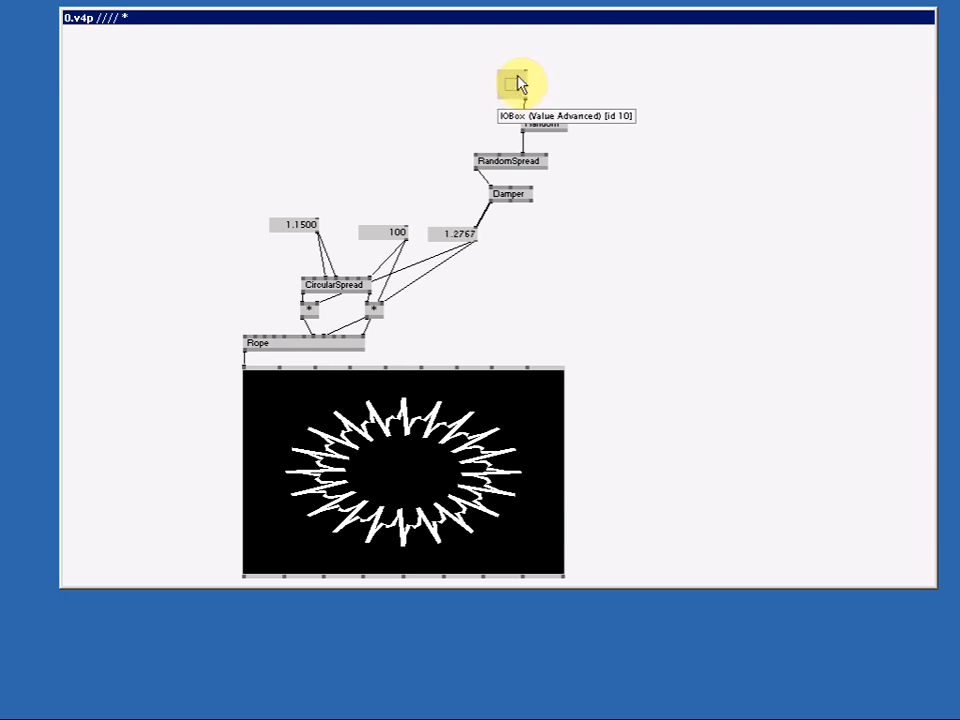
drag(515, 80, 512, 95)
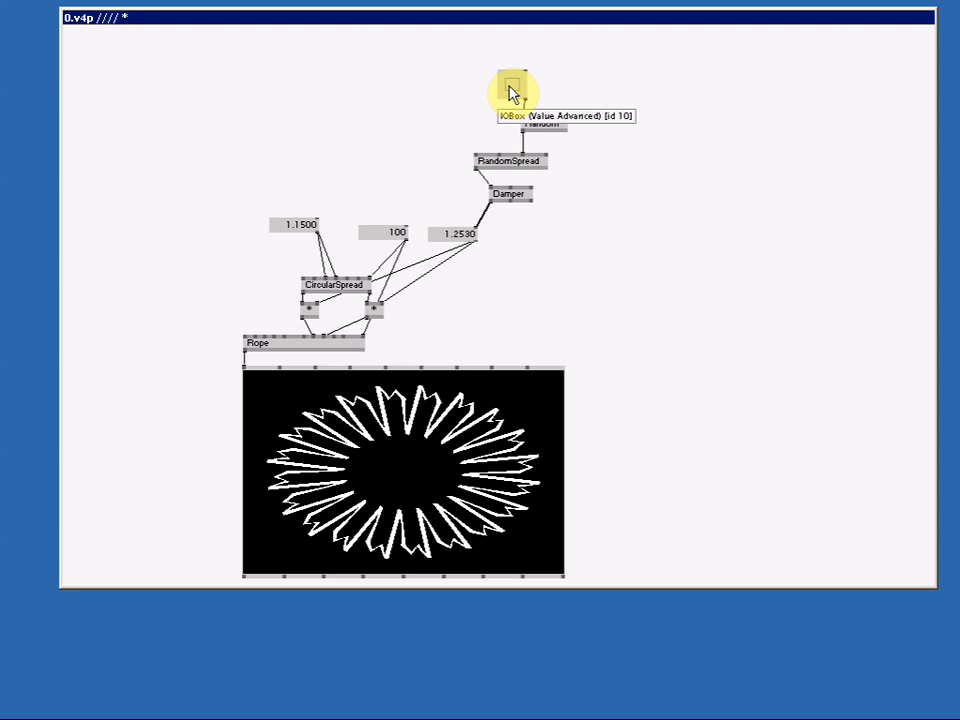
mouse_move(488, 297)
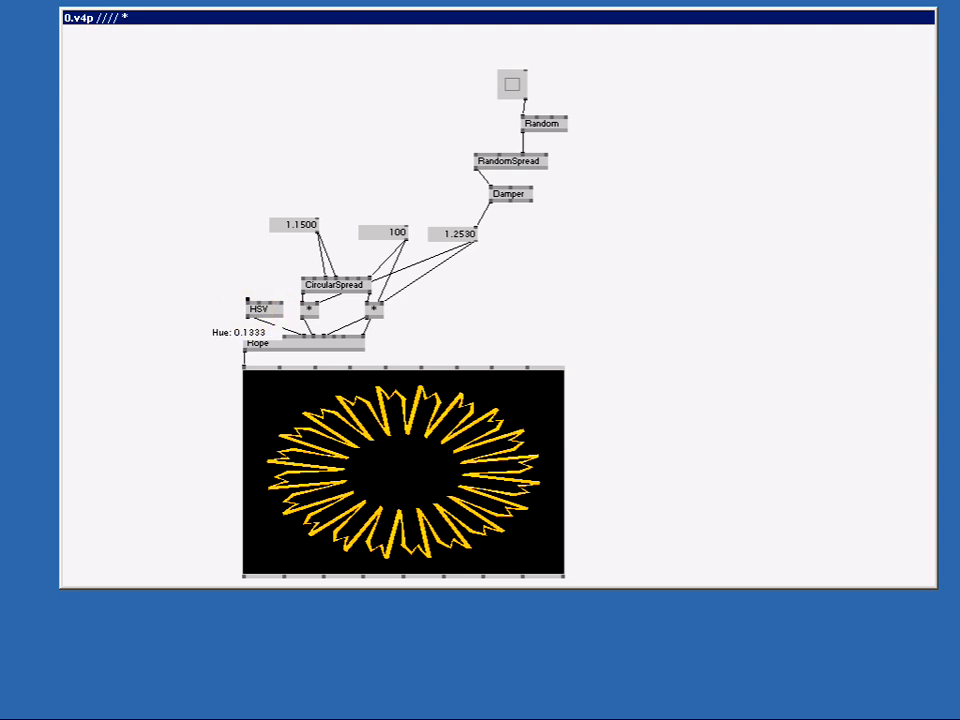
Wire an HSV colour node into the Rope's colour pin to draw the ring orange
click(332, 340)
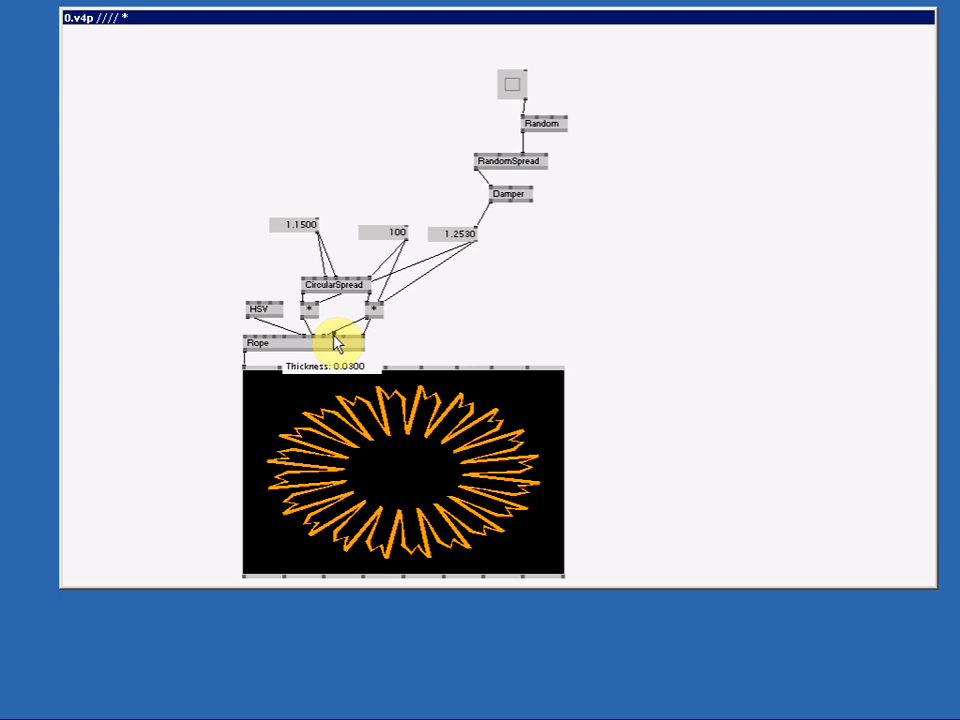
mouse_move(410, 318)
text(cir)
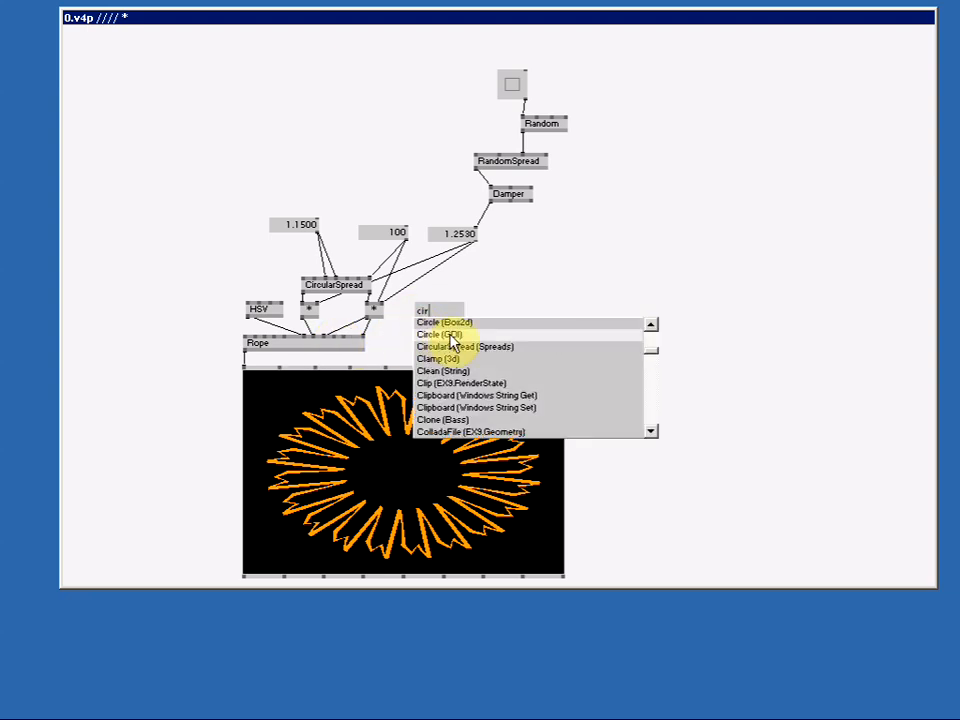
Create a second CircularSpread node to drive the Rope's stroke thickness
click(461, 346)
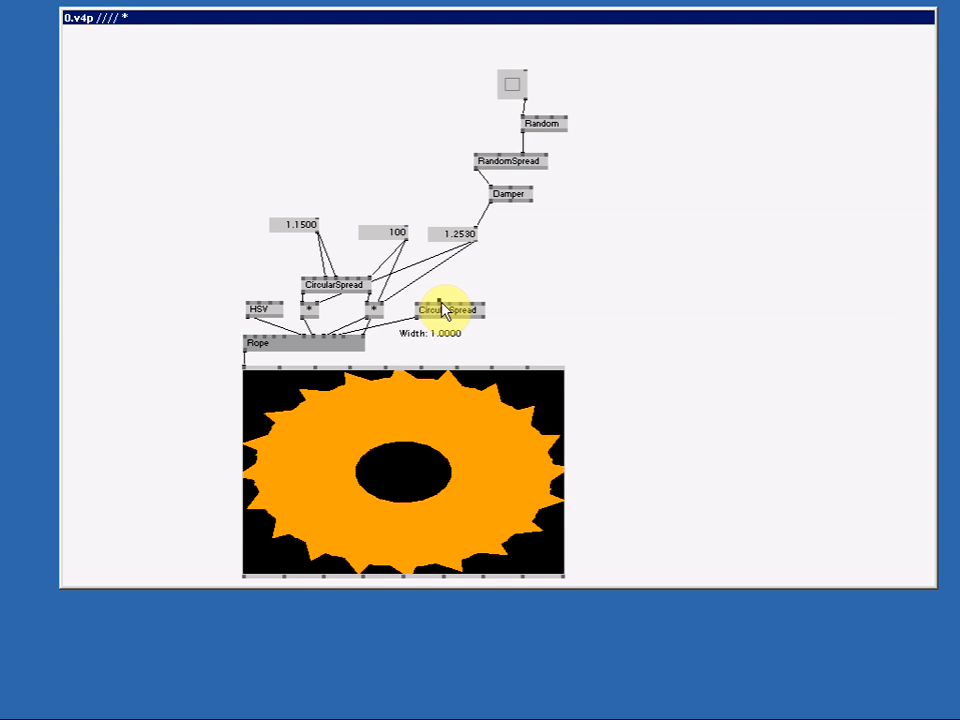
mouse_move(425, 307)
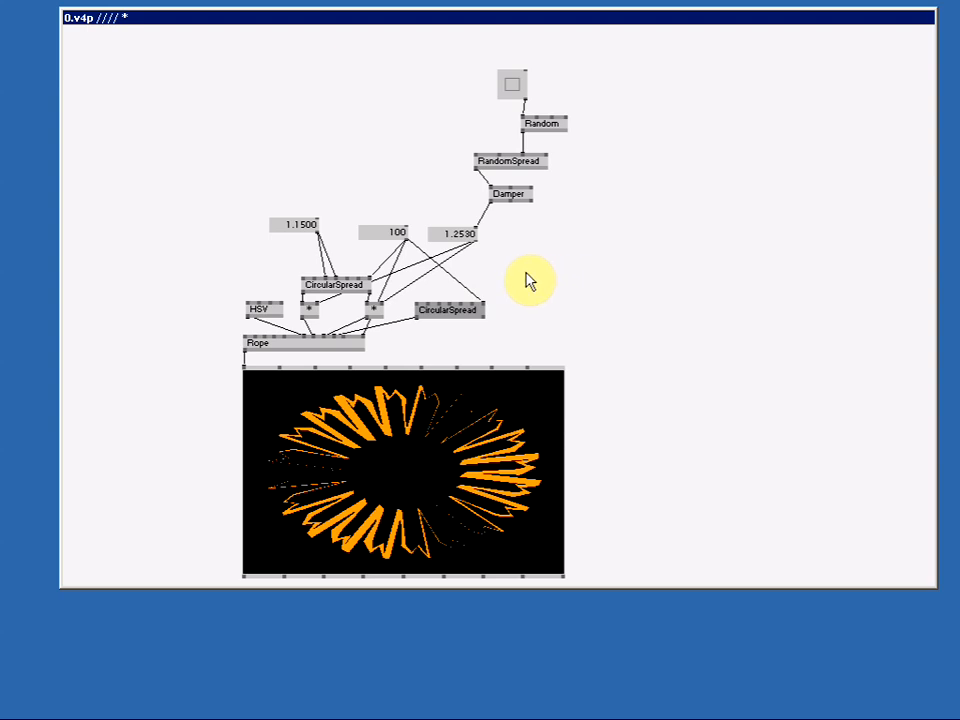
Add an LFO (Animation) node to the patch
double_click(520, 270)
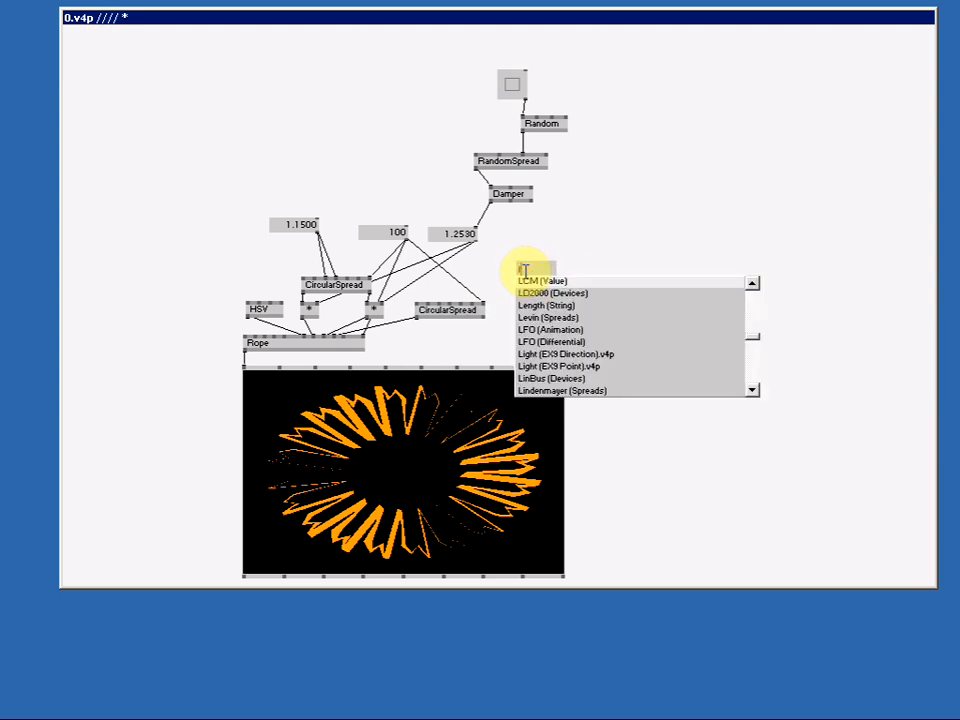
click(546, 330)
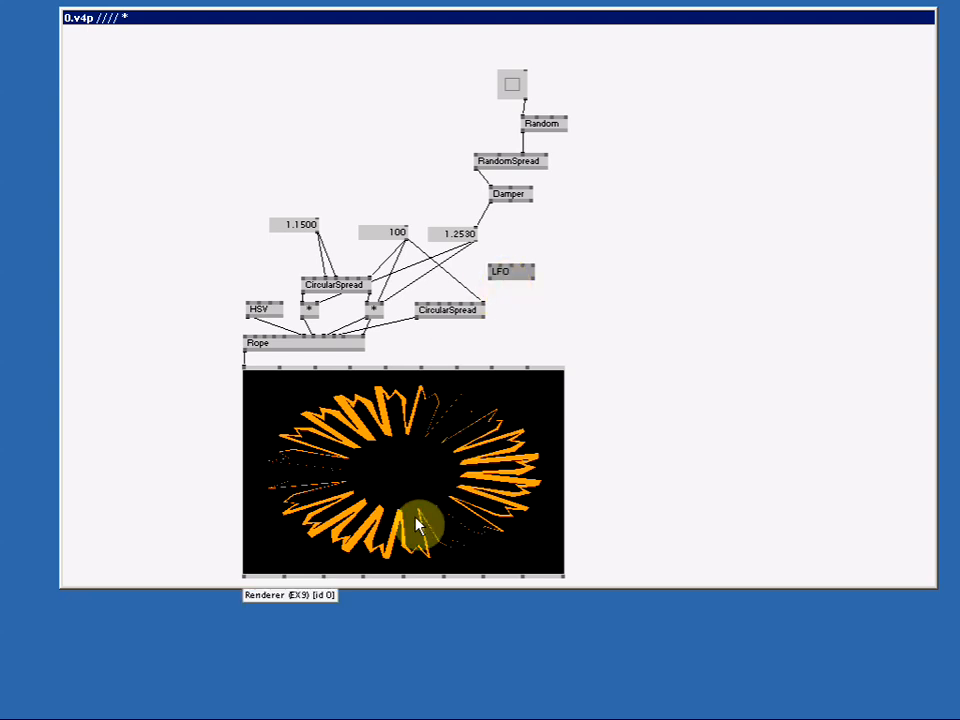
mouse_move(543, 234)
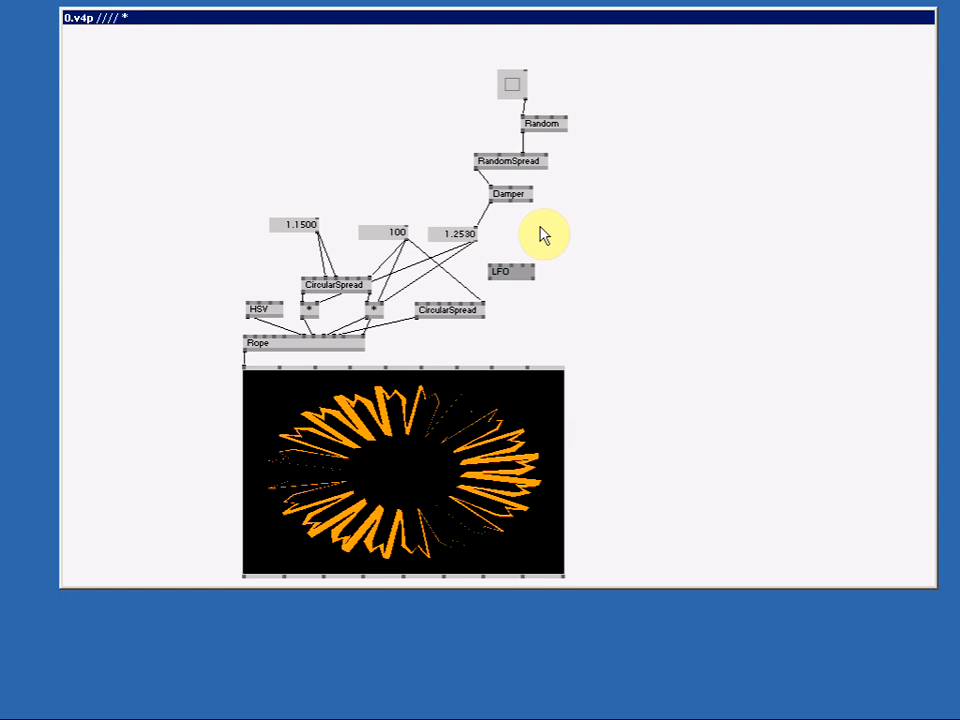
mouse_move(558, 243)
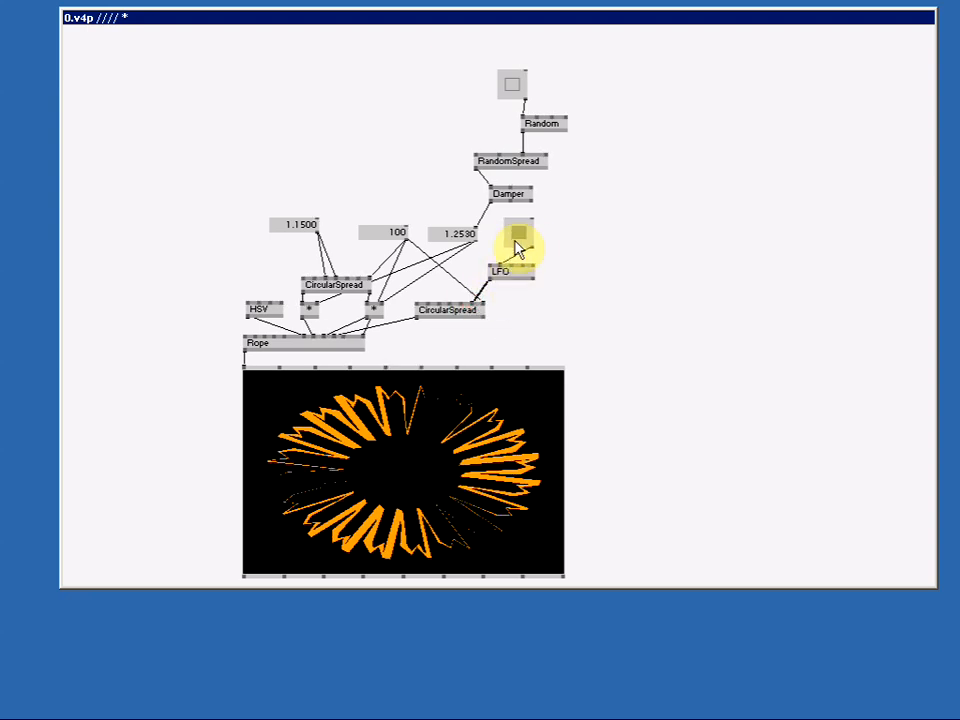
mouse_move(518, 240)
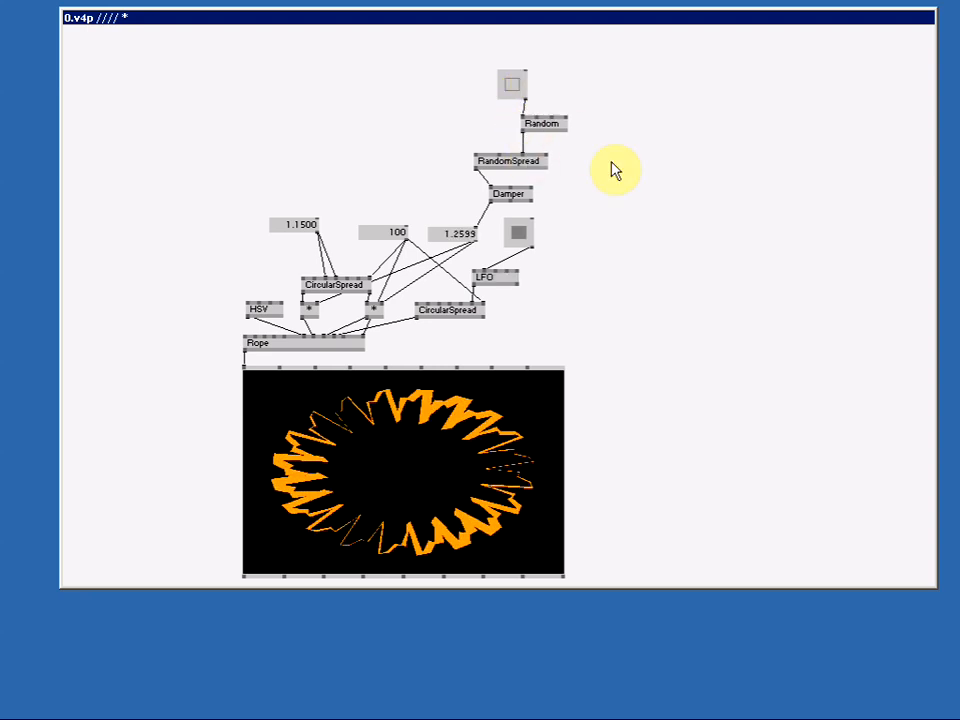
mouse_move(617, 214)
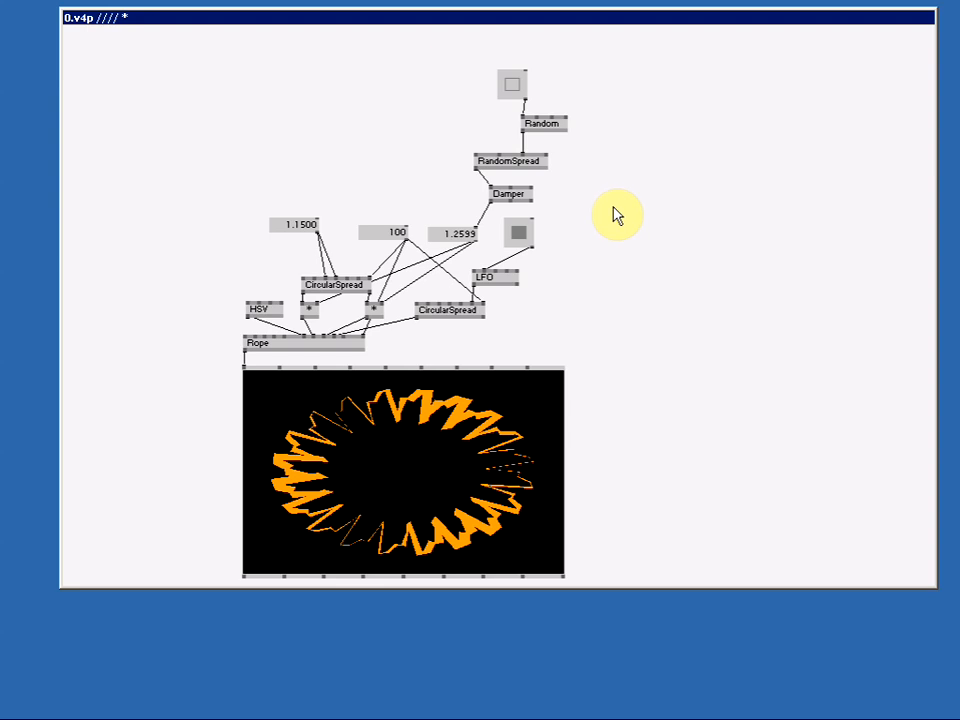